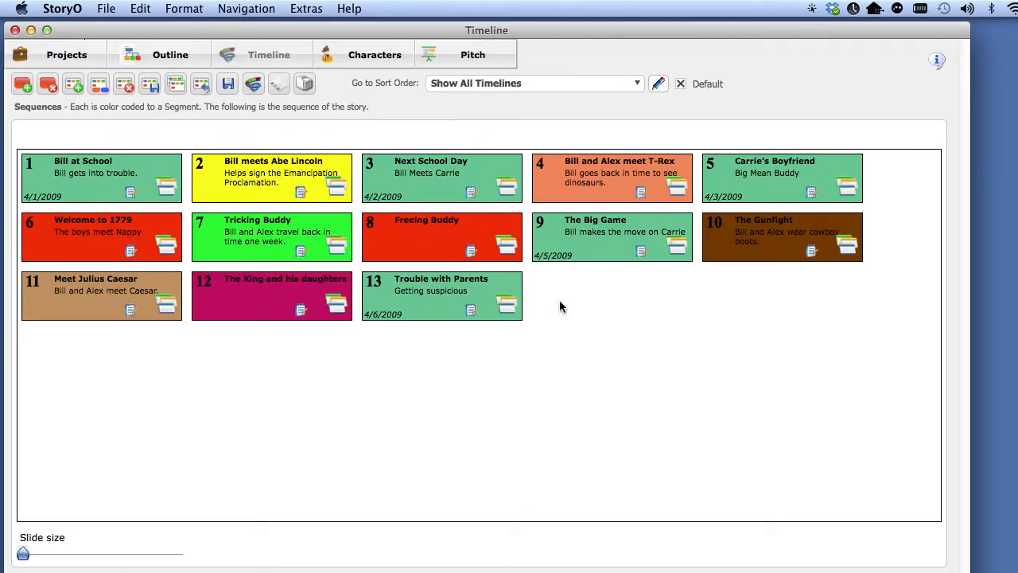
{"action": "mouse_move", "coordinate": [579, 309]}
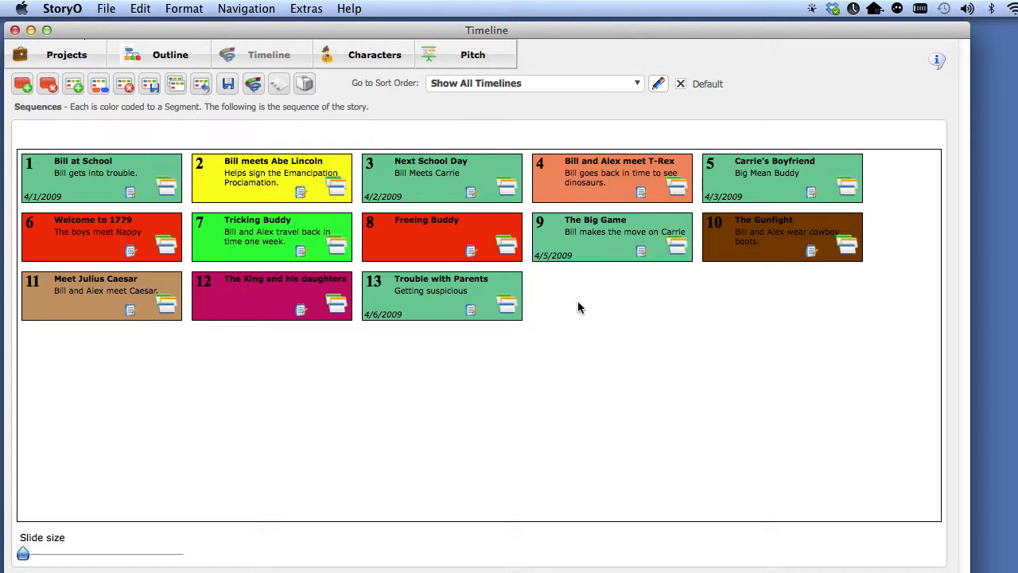
{"action": "mouse_move", "coordinate": [251, 364]}
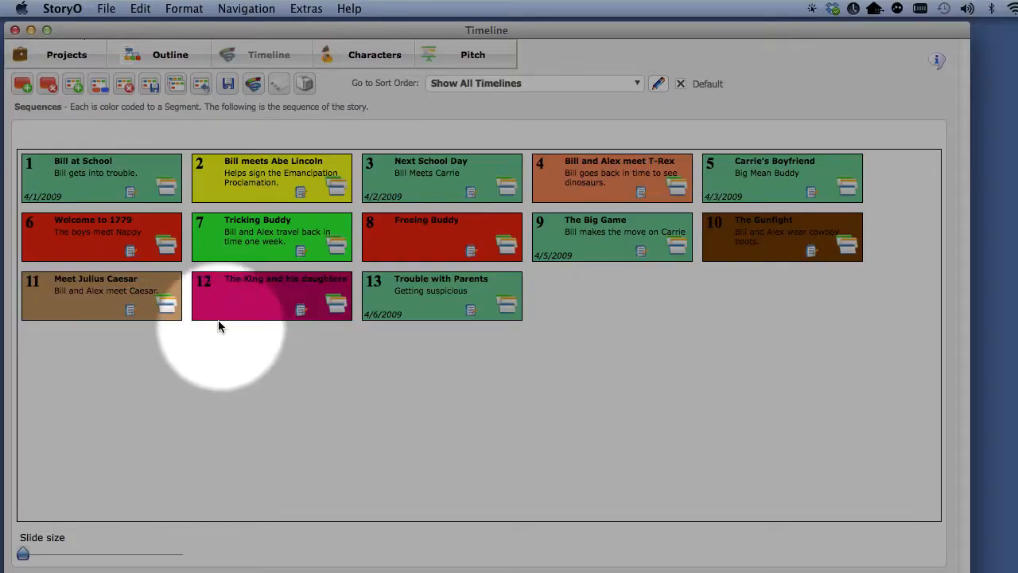
{"action": "mouse_move", "coordinate": [168, 191]}
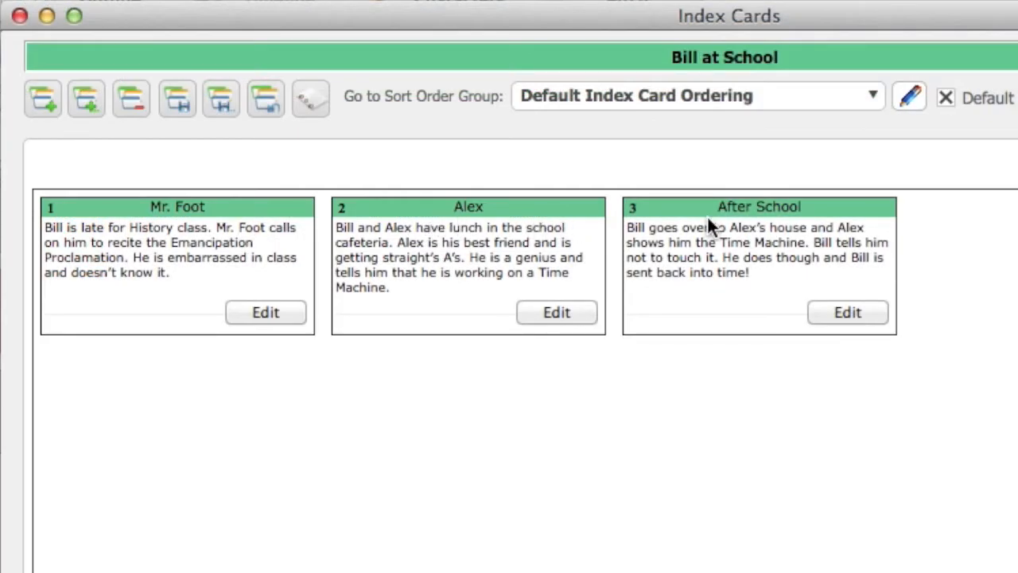
{"action": "mouse_move", "coordinate": [444, 471]}
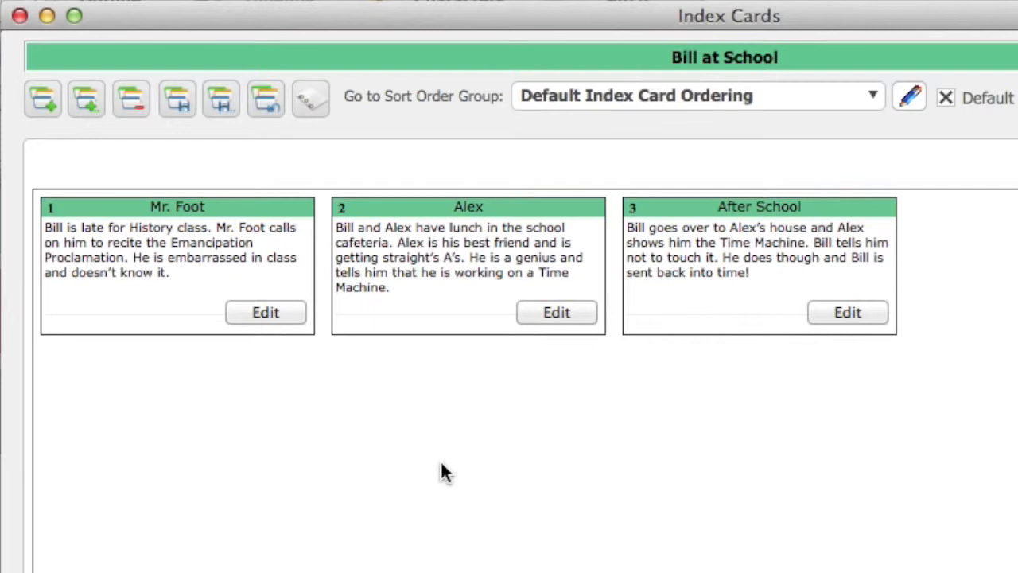
{"action": "mouse_move", "coordinate": [699, 213]}
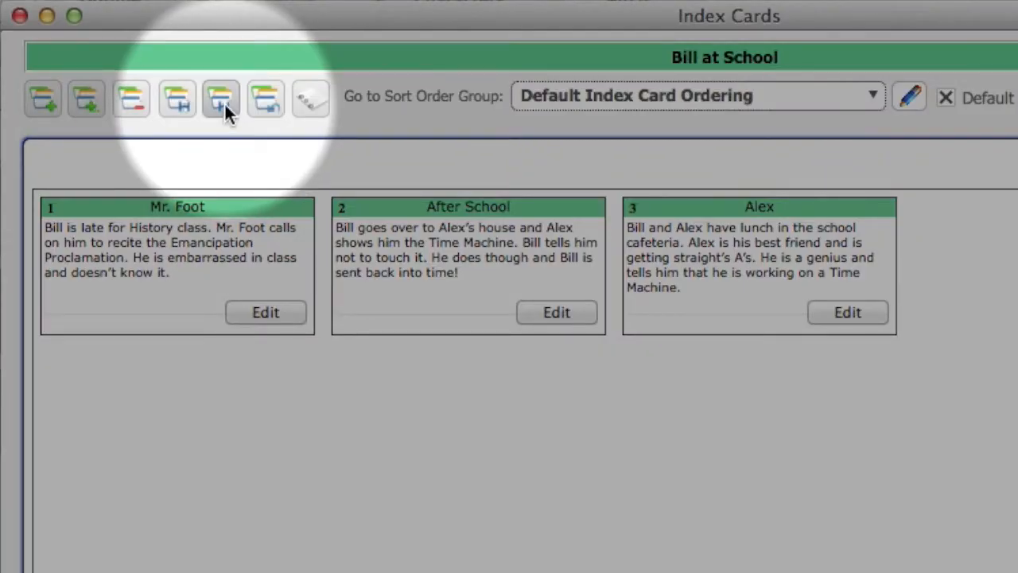
{"action": "mouse_move", "coordinate": [221, 98]}
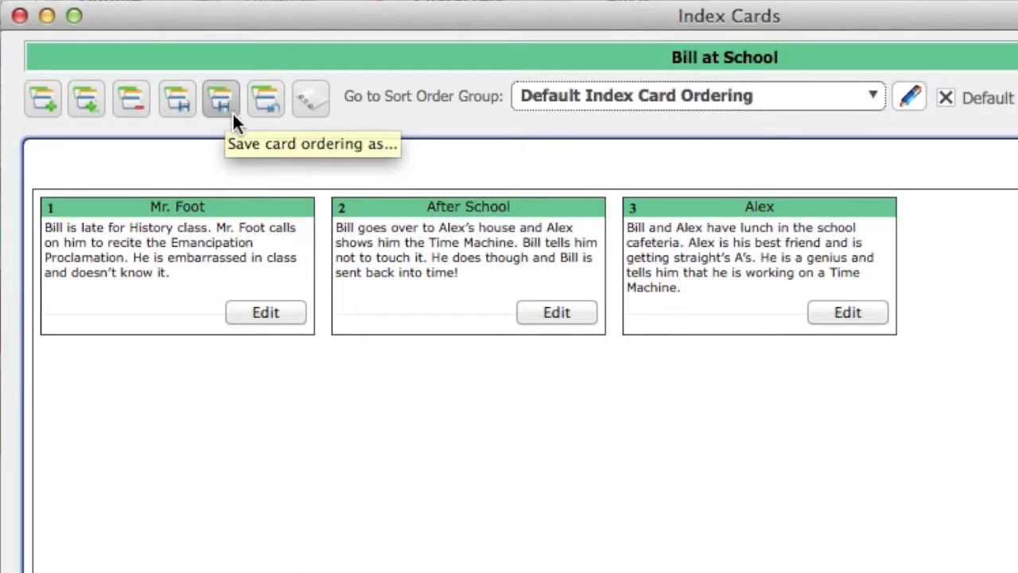
{"action": "mouse_move", "coordinate": [938, 119]}
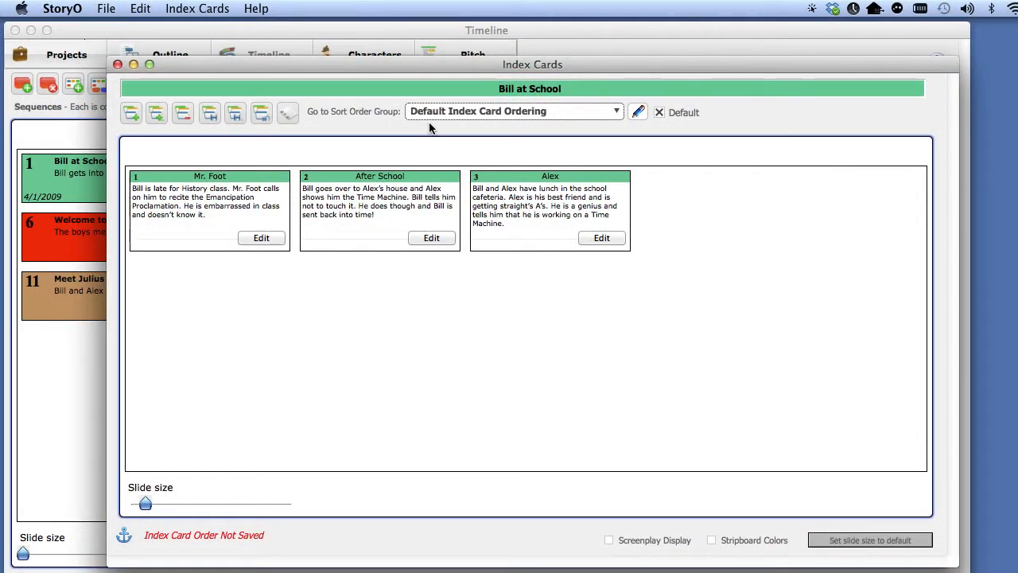
Move the After School card ahead of Alex in the Bill at School deck.
{"action": "left_click", "coordinate": [261, 238]}
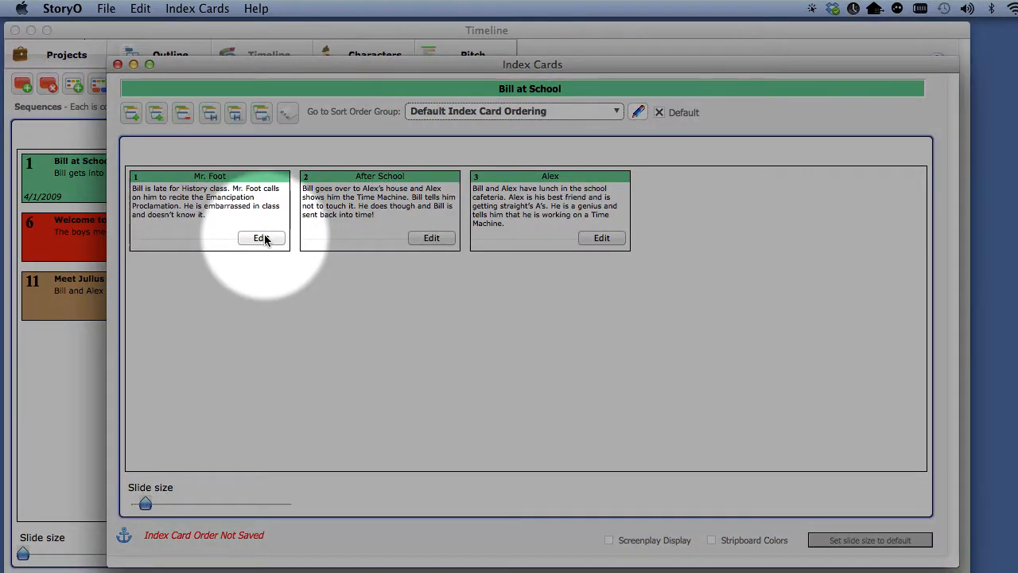
{"action": "mouse_move", "coordinate": [617, 242]}
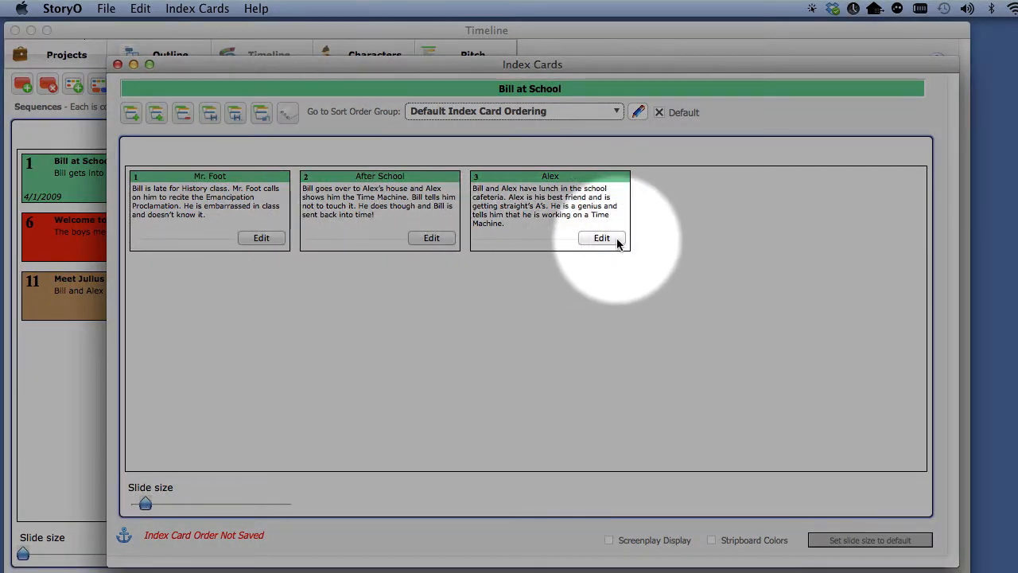
{"action": "mouse_move", "coordinate": [251, 296]}
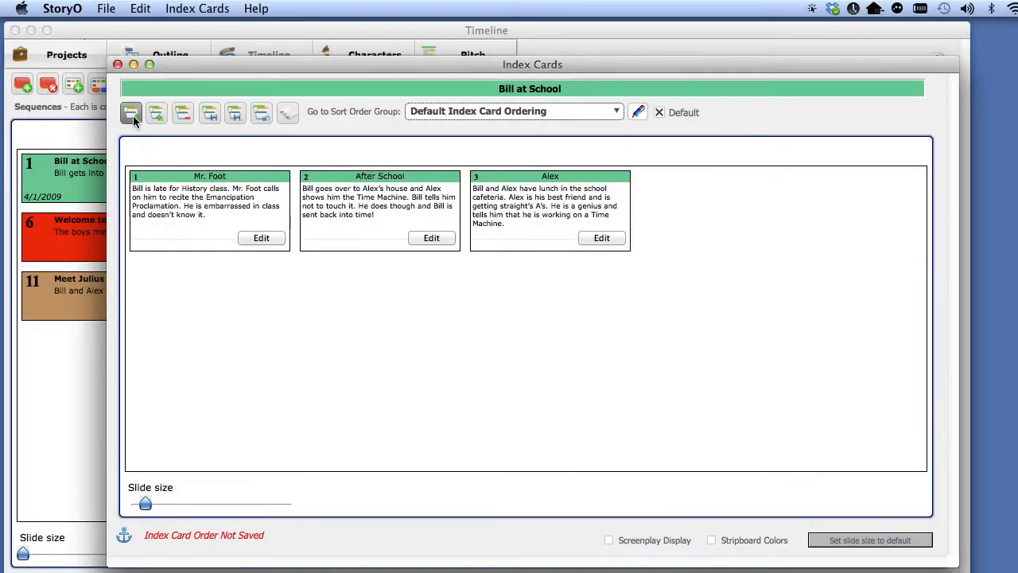
Add a new blank card and title it 'New Title of Card'.
{"action": "left_click", "coordinate": [130, 111]}
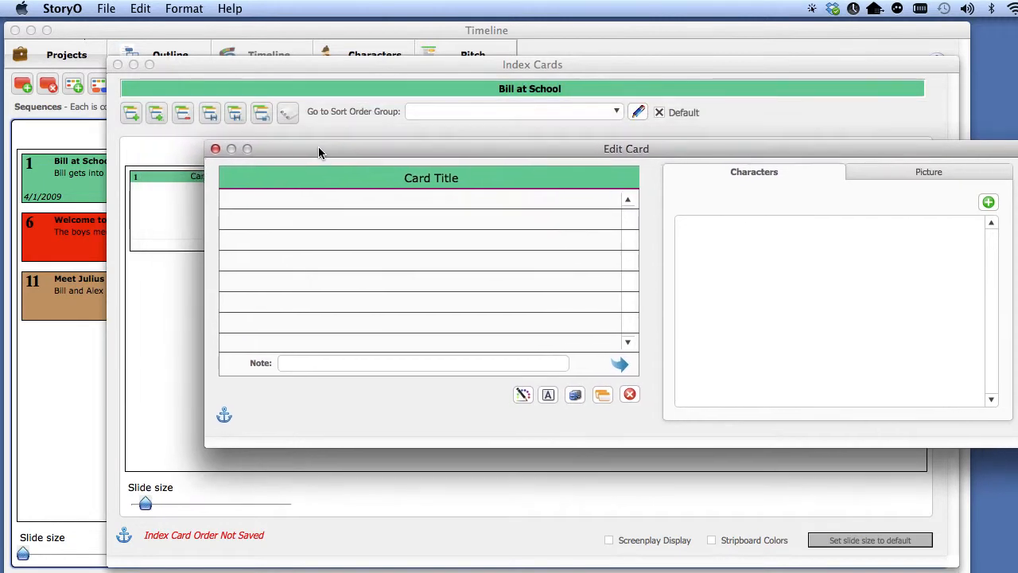
{"action": "left_click", "coordinate": [431, 178]}
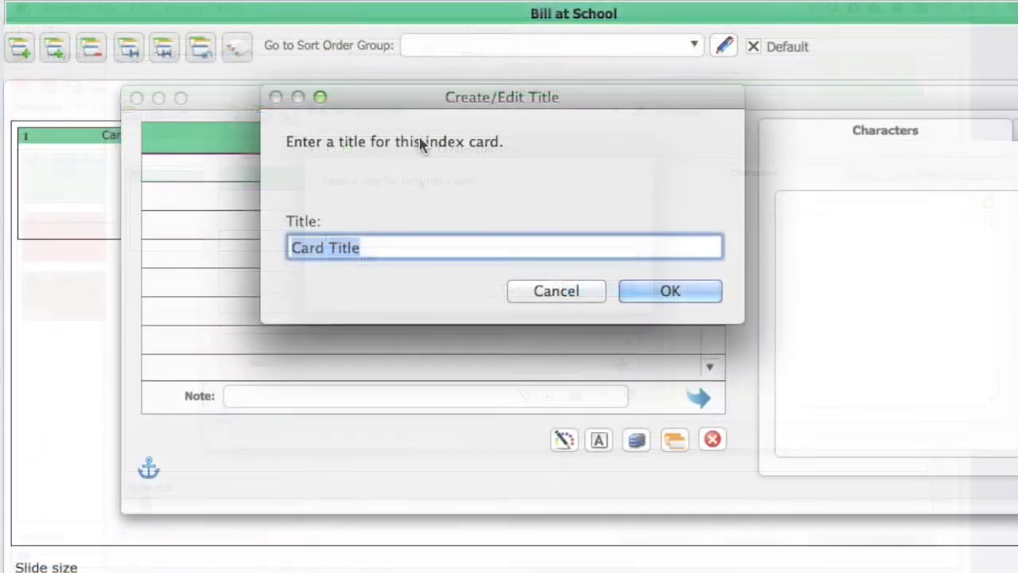
{"action": "type", "text": "New Tit"}
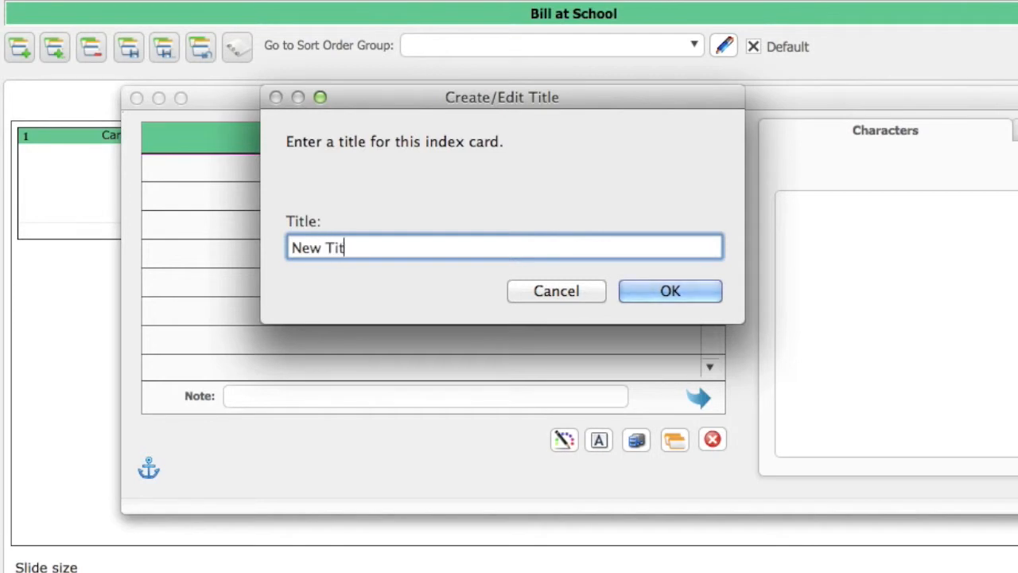
{"action": "type", "text": "le of Car"}
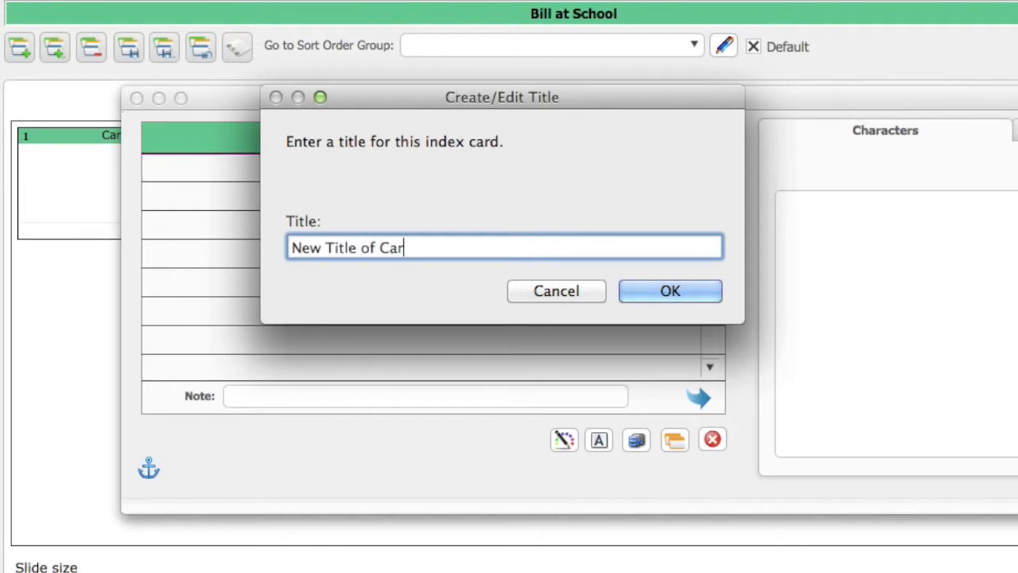
{"action": "left_click", "coordinate": [670, 290]}
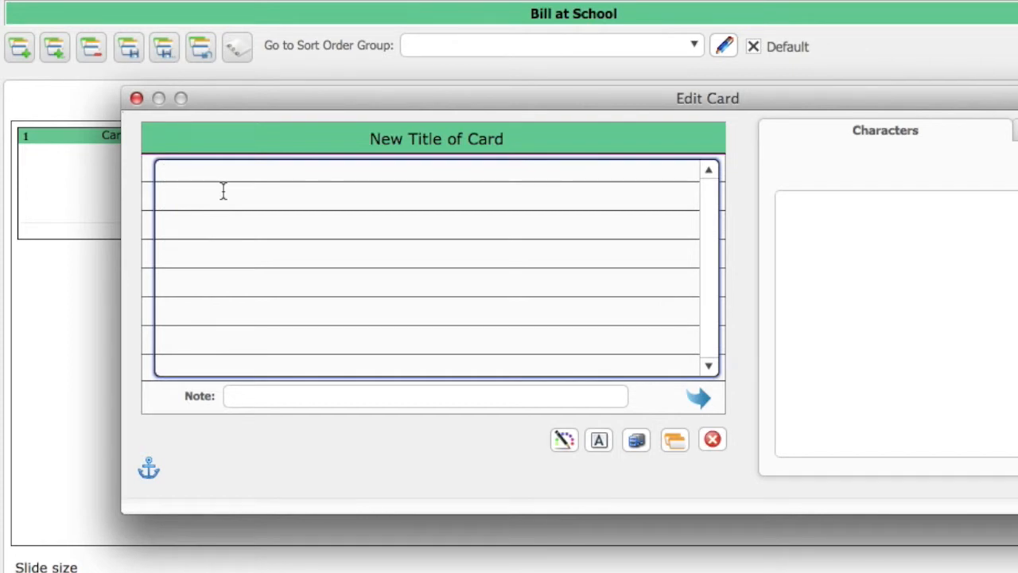
Give the new card the description 'Description here...' and commit it.
{"action": "type", "text": "Description here,"}
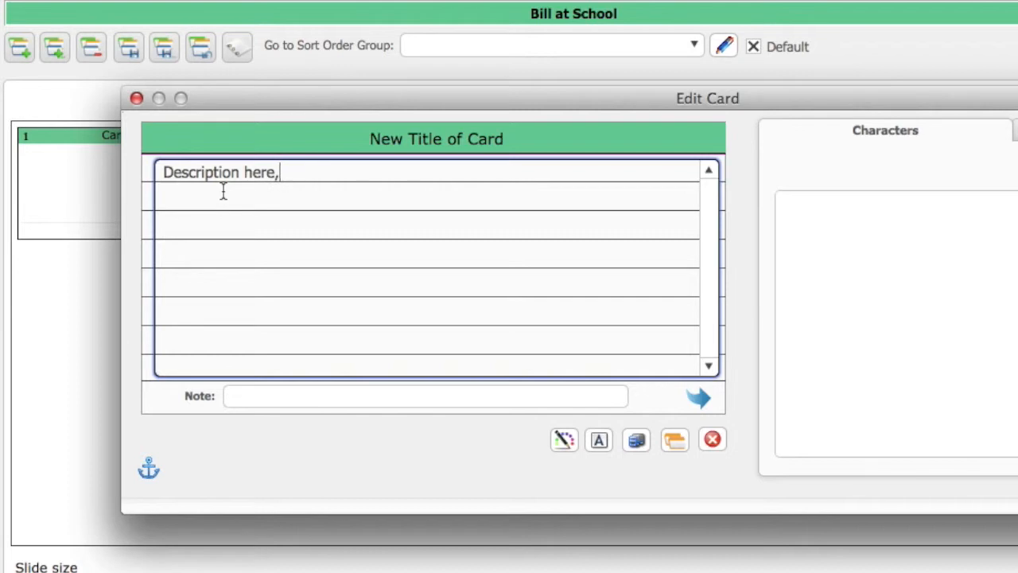
{"action": "type", "text": "..."}
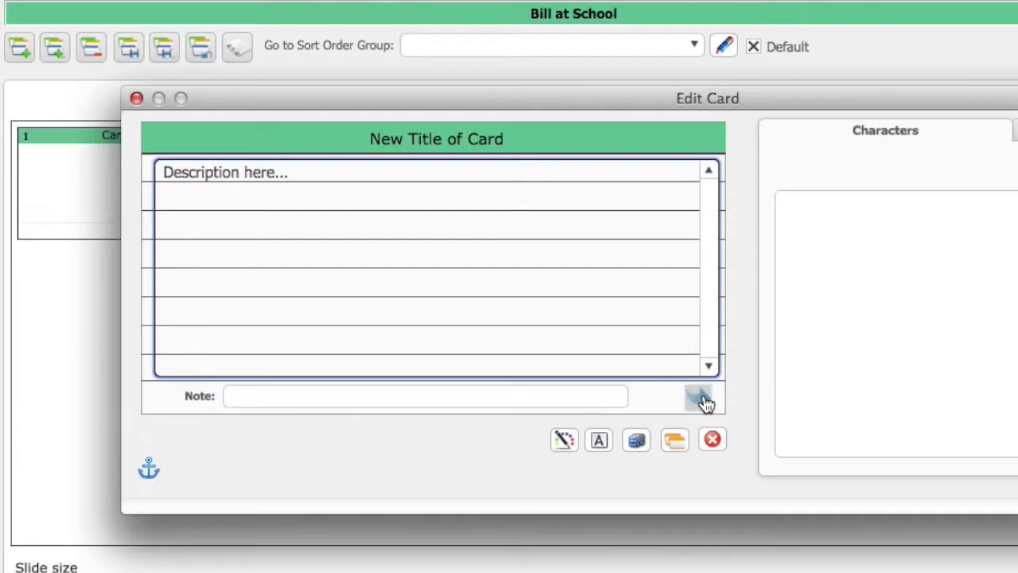
{"action": "left_click", "coordinate": [698, 398]}
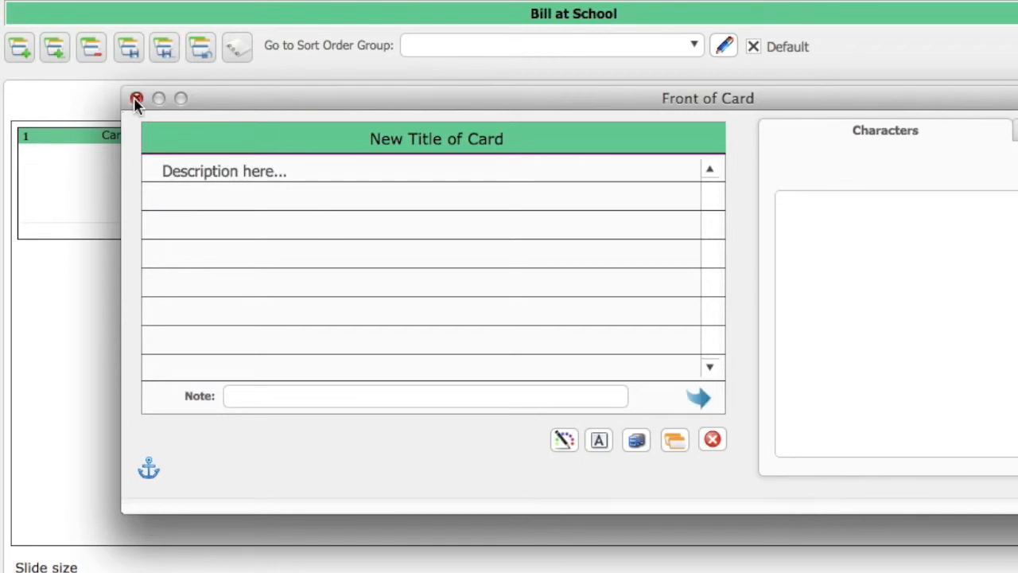
Close the card editor so Bill at School shows four cards including New Title of Card.
{"action": "left_click", "coordinate": [137, 99]}
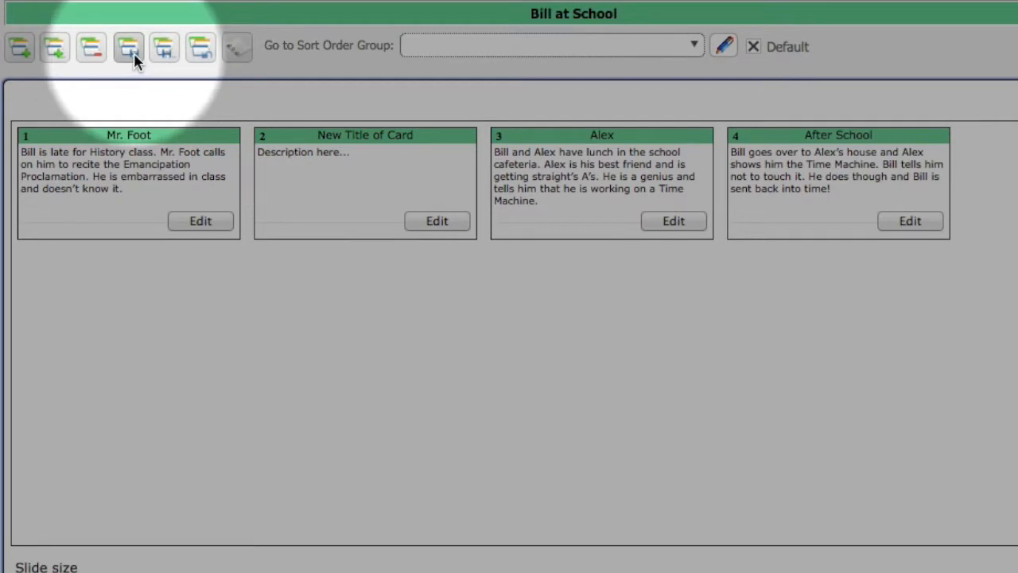
{"action": "left_click", "coordinate": [127, 46]}
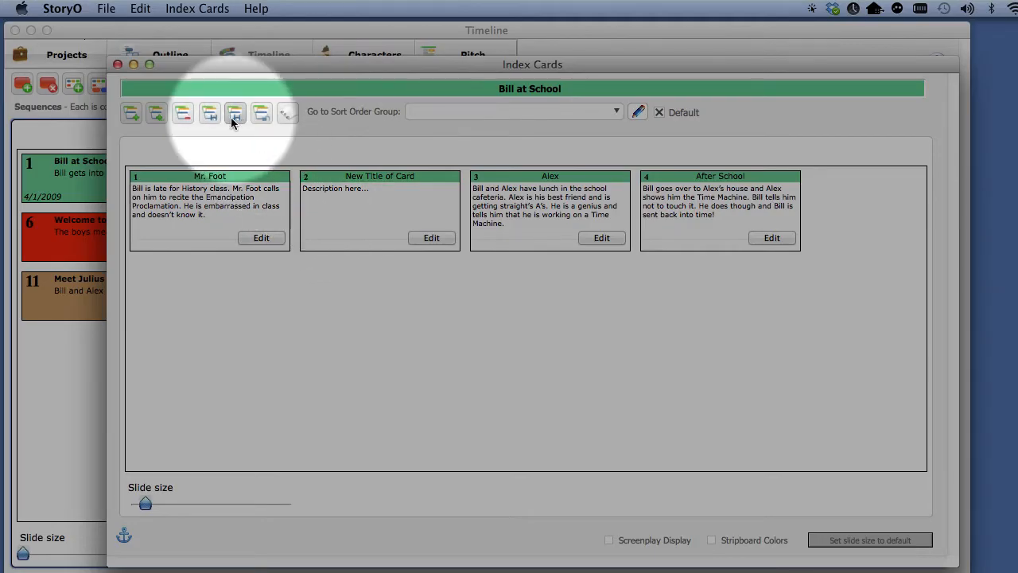
{"action": "mouse_move", "coordinate": [156, 113]}
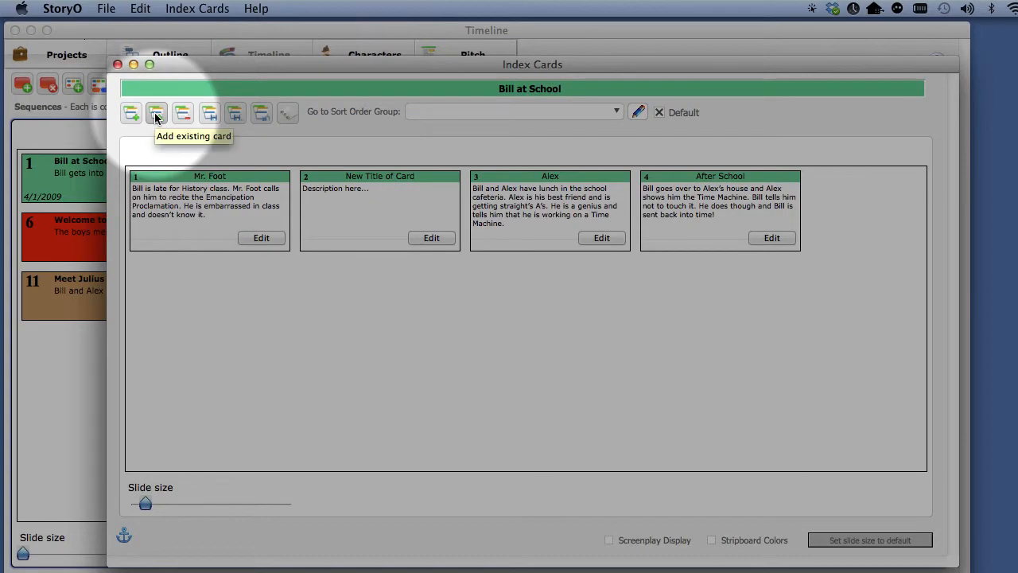
Bring up the Select Card chooser and browse to the Abraham Lincoln and T-Rex cards.
{"action": "left_click", "coordinate": [156, 111]}
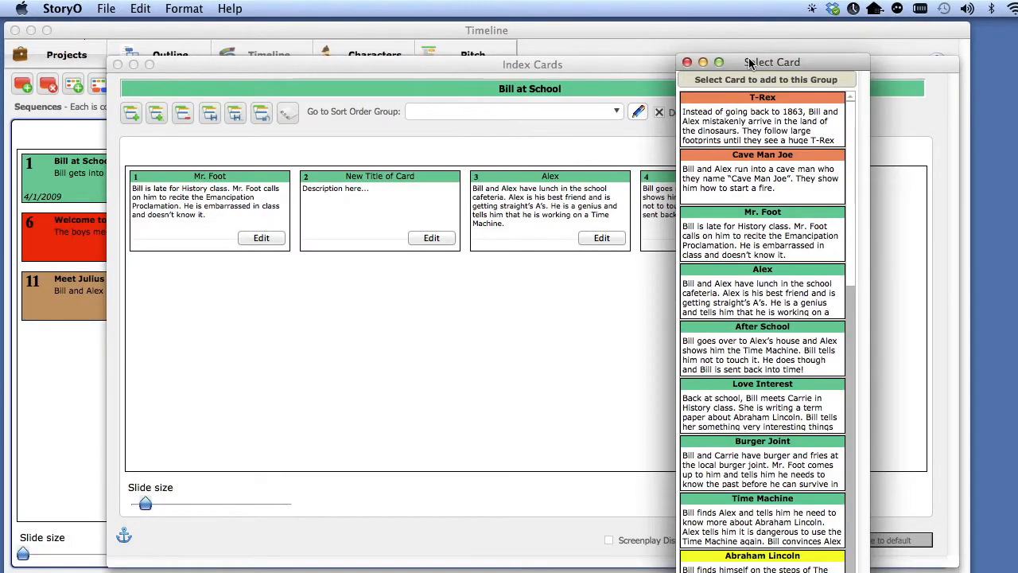
{"action": "left_click_drag", "start_coordinate": [772, 62], "coordinate": [706, 41]}
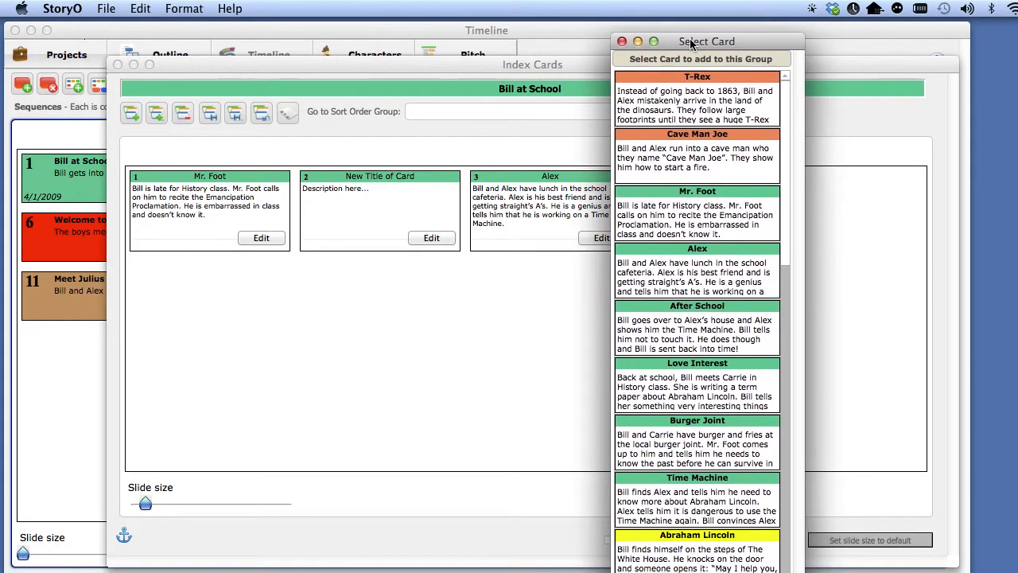
{"action": "scroll", "scroll_direction": "down", "scroll_amount": 3}
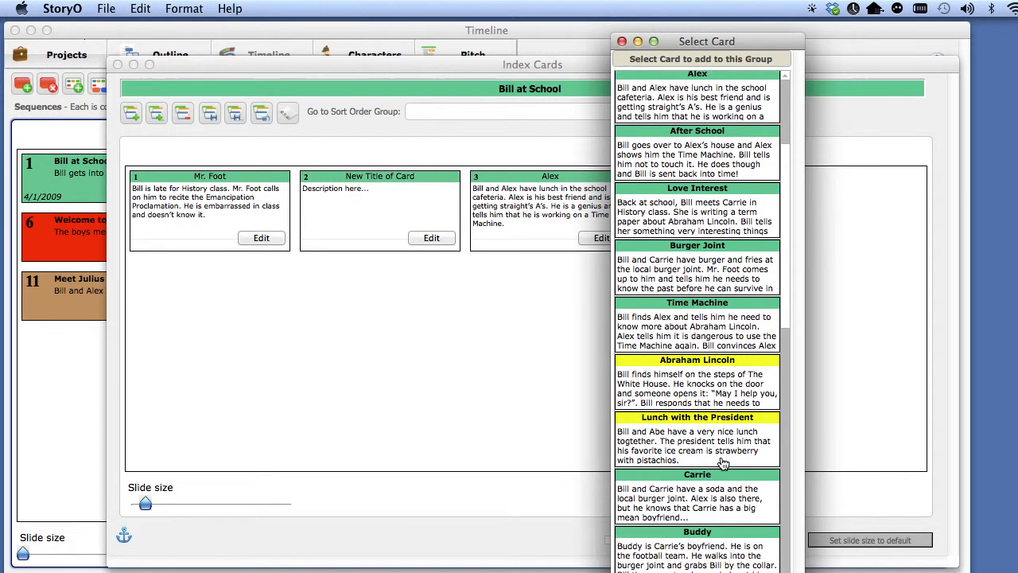
{"action": "scroll", "scroll_direction": "down", "scroll_amount": 3}
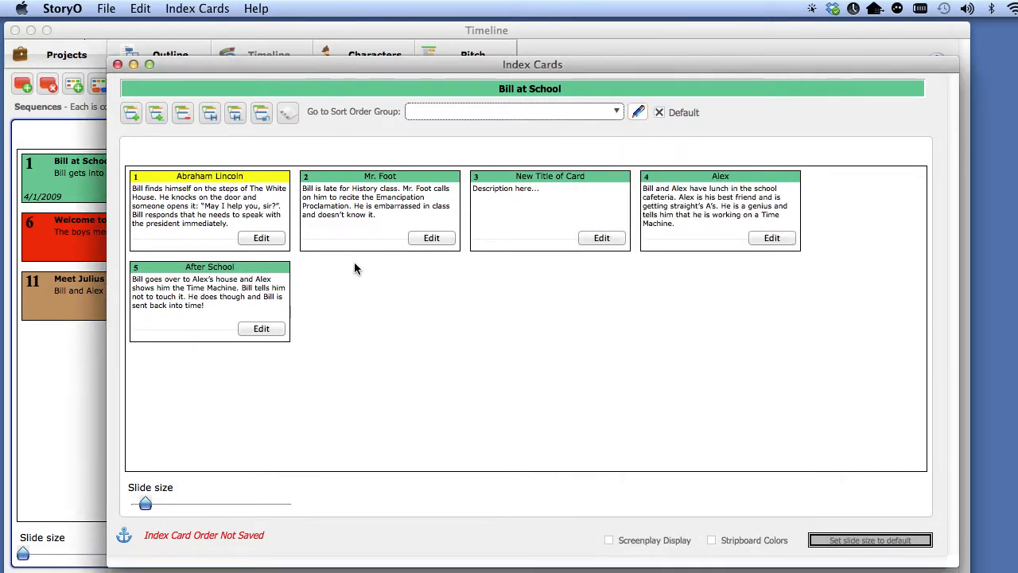
{"action": "mouse_move", "coordinate": [197, 137]}
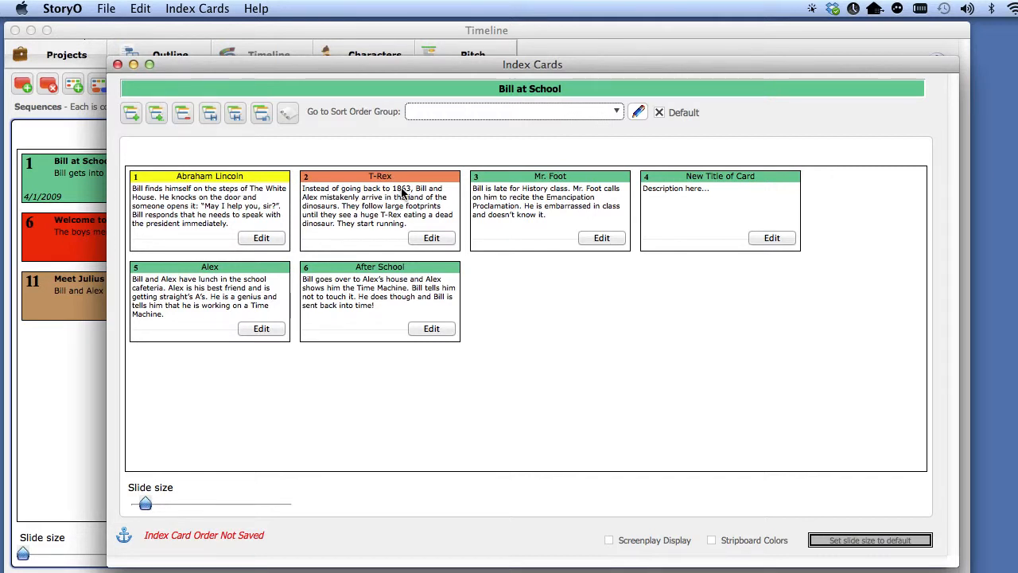
{"action": "mouse_move", "coordinate": [414, 198]}
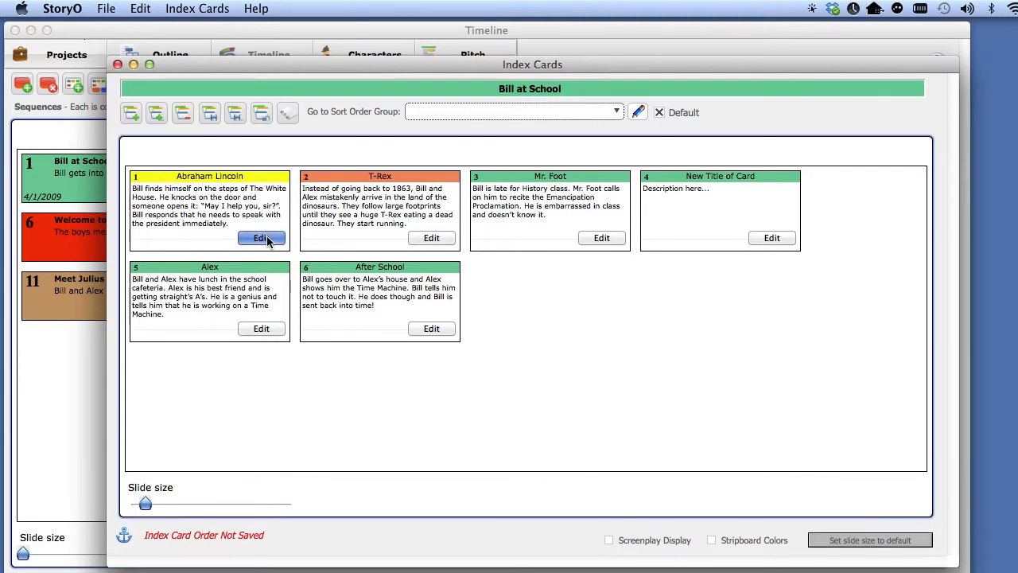
Edit the Abraham Lincoln card and change its colour to purple.
{"action": "left_click", "coordinate": [261, 239]}
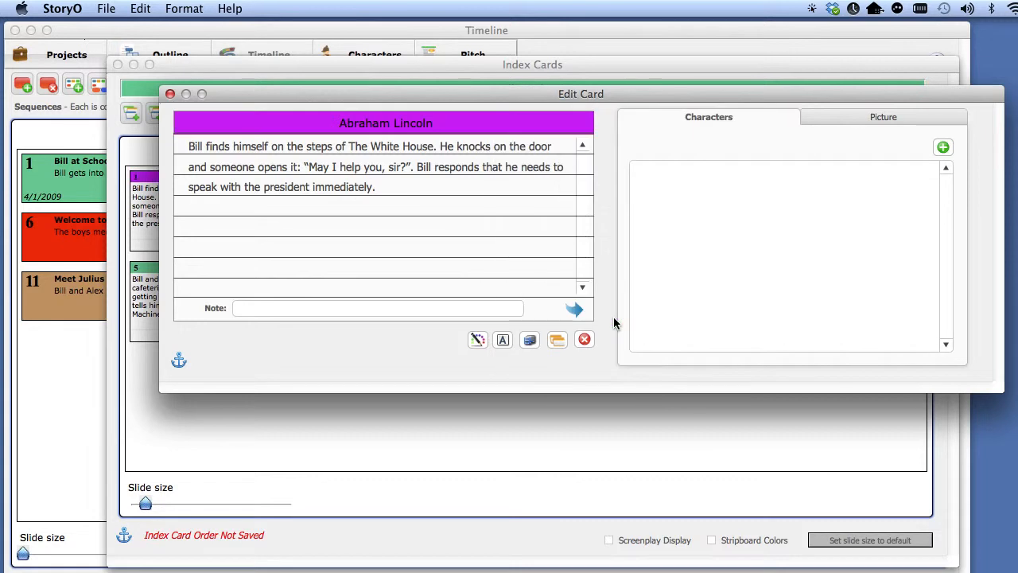
{"action": "left_click", "coordinate": [169, 94]}
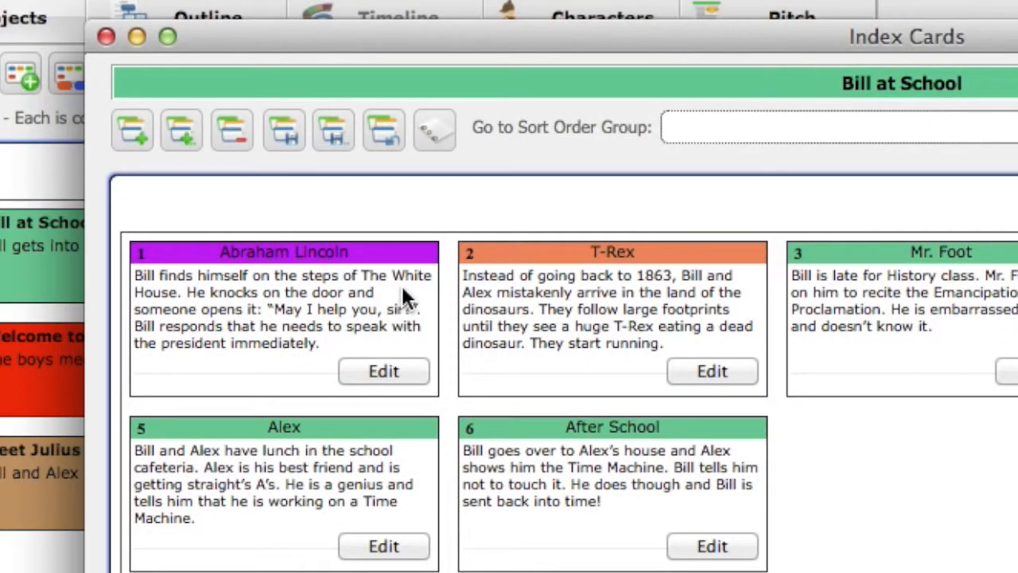
{"action": "mouse_move", "coordinate": [283, 130]}
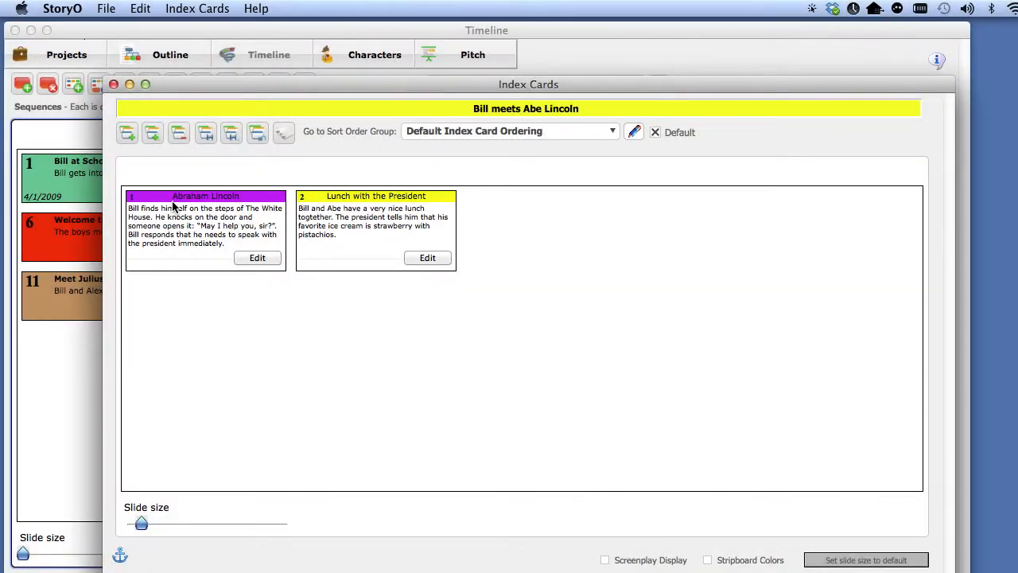
Append 'New stuff' to the Abraham Lincoln card's text and colour those words red.
{"action": "left_click", "coordinate": [257, 258]}
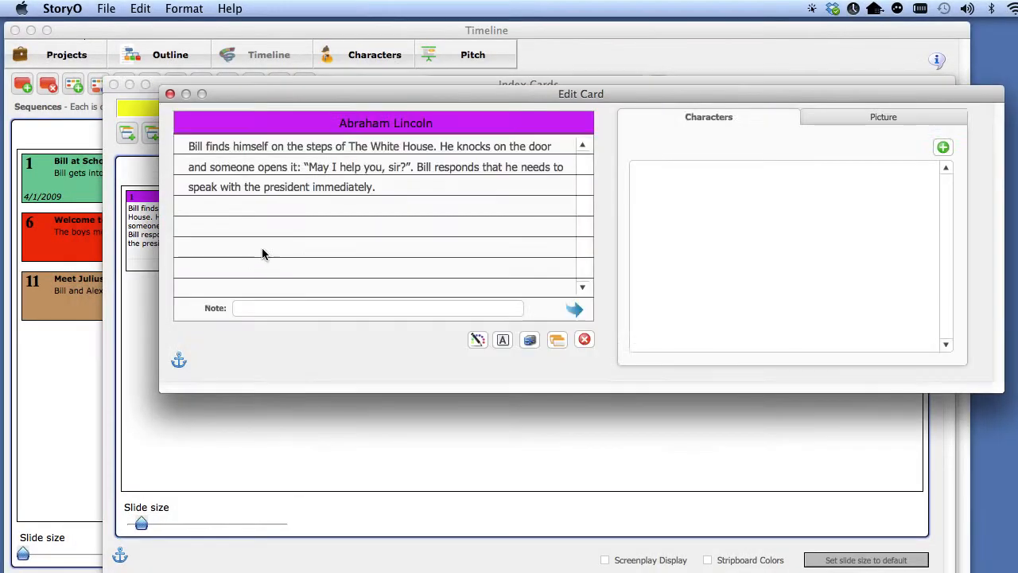
{"action": "type", "text": "N"}
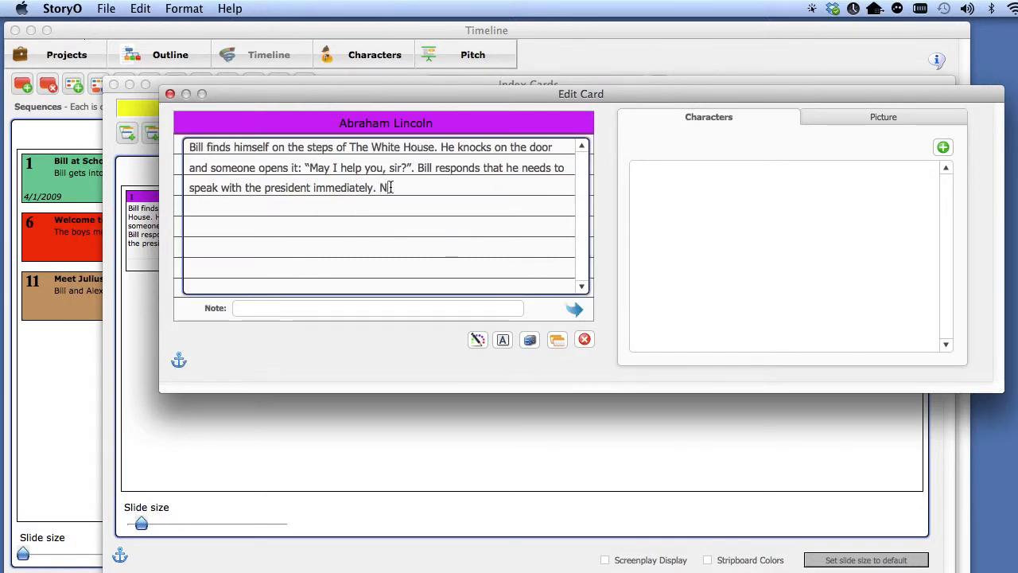
{"action": "type", "text": "ew stuff"}
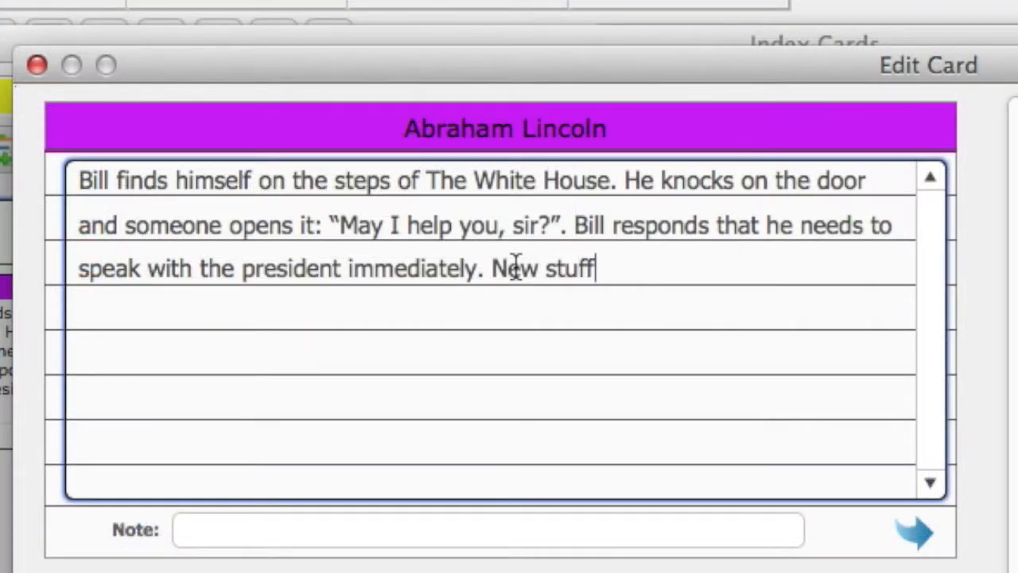
{"action": "double_click", "coordinate": [544, 267]}
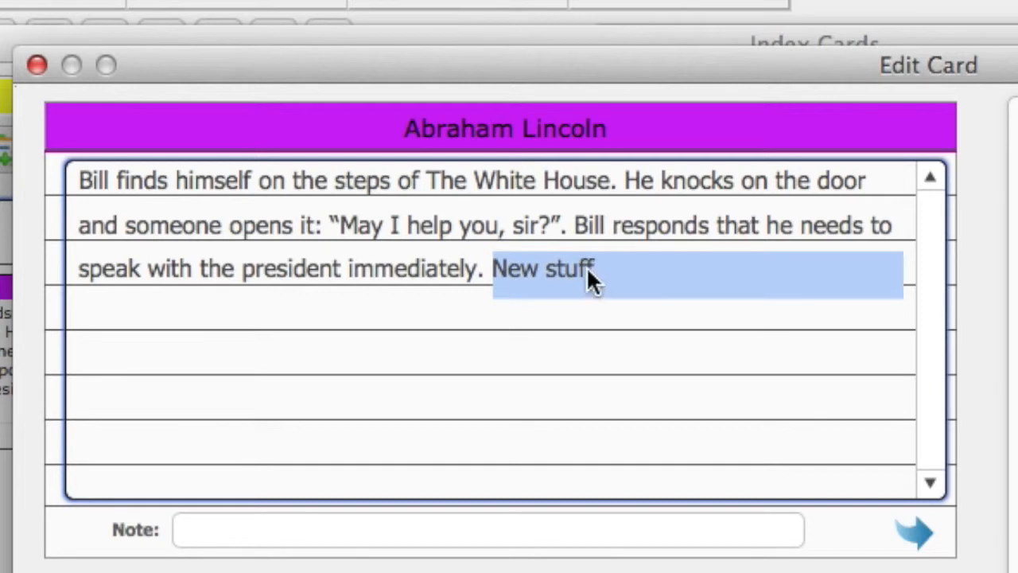
{"action": "right_click", "coordinate": [592, 279]}
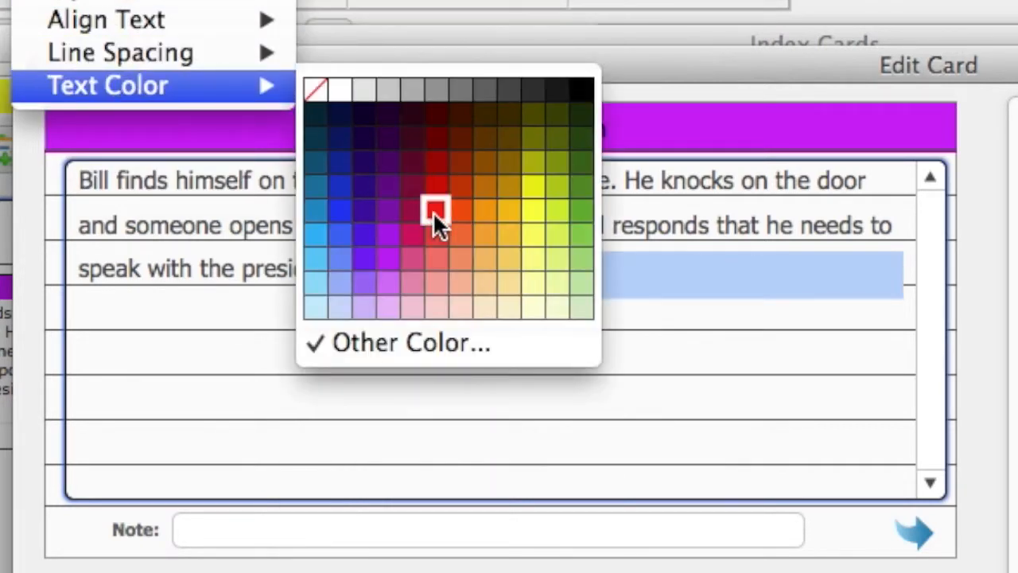
{"action": "left_click", "coordinate": [436, 209]}
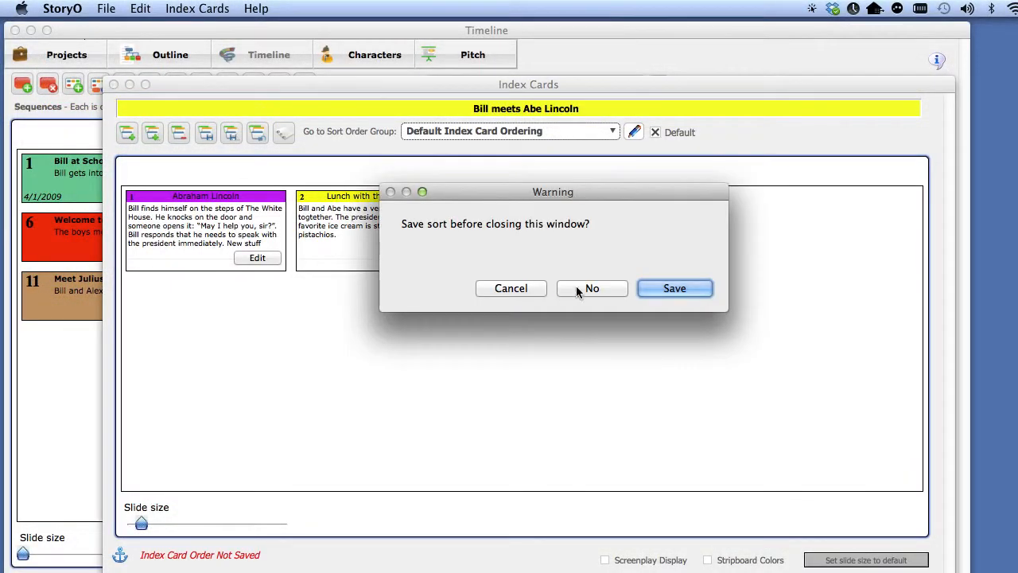
Discard the sort, reopen Bill at School's cards and duplicate Abraham Lincoln as 'Abraham Lincoln Copy'.
{"action": "left_click", "coordinate": [592, 288]}
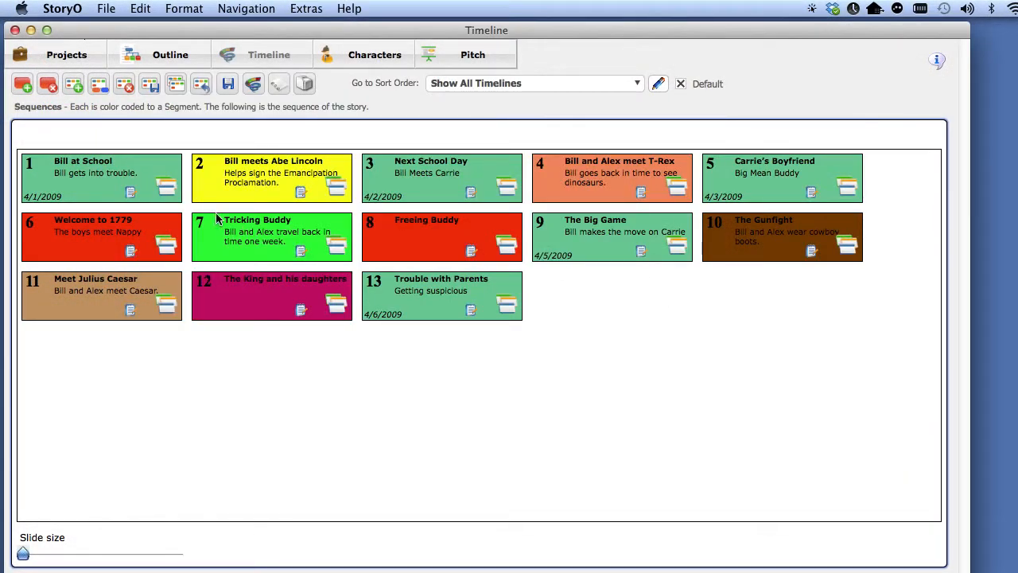
{"action": "double_click", "coordinate": [271, 177]}
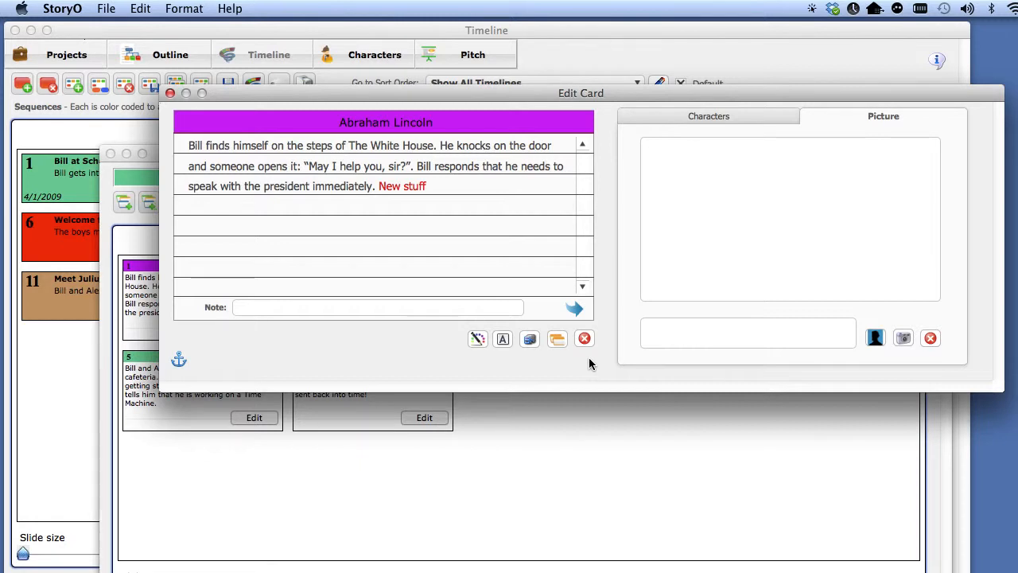
{"action": "left_click", "coordinate": [557, 337]}
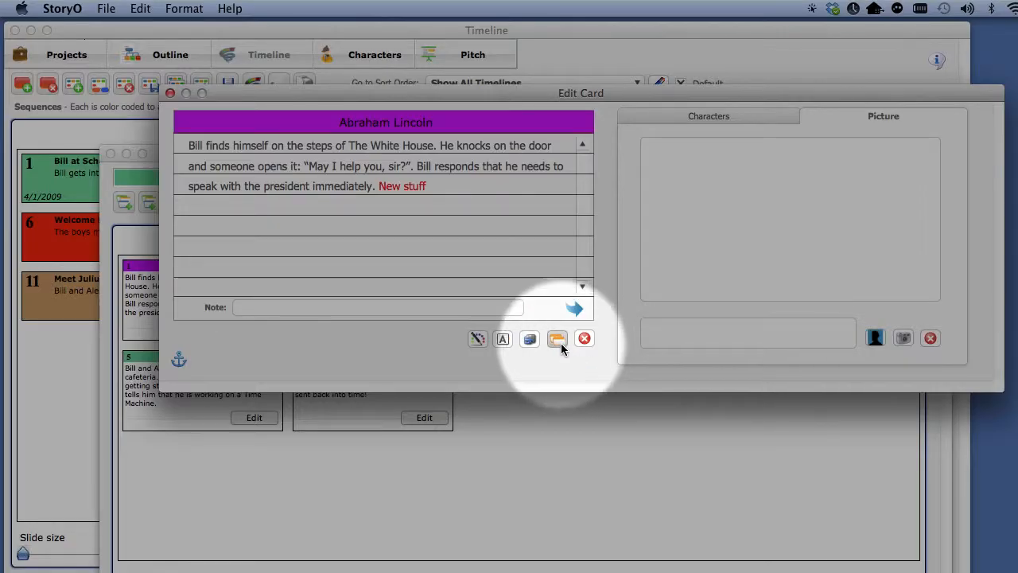
{"action": "mouse_move", "coordinate": [557, 339]}
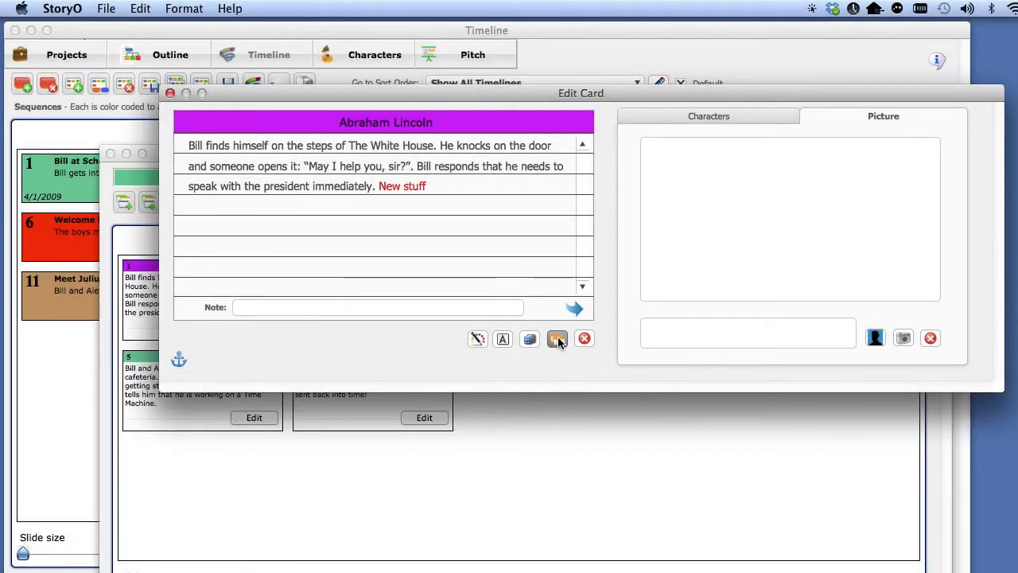
{"action": "left_click", "coordinate": [557, 339]}
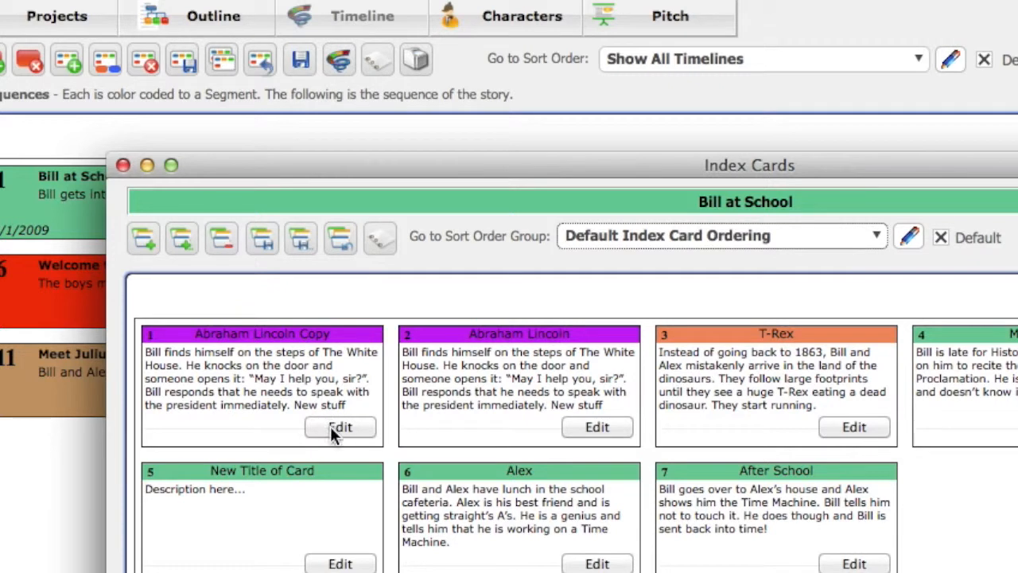
{"action": "mouse_move", "coordinate": [404, 172]}
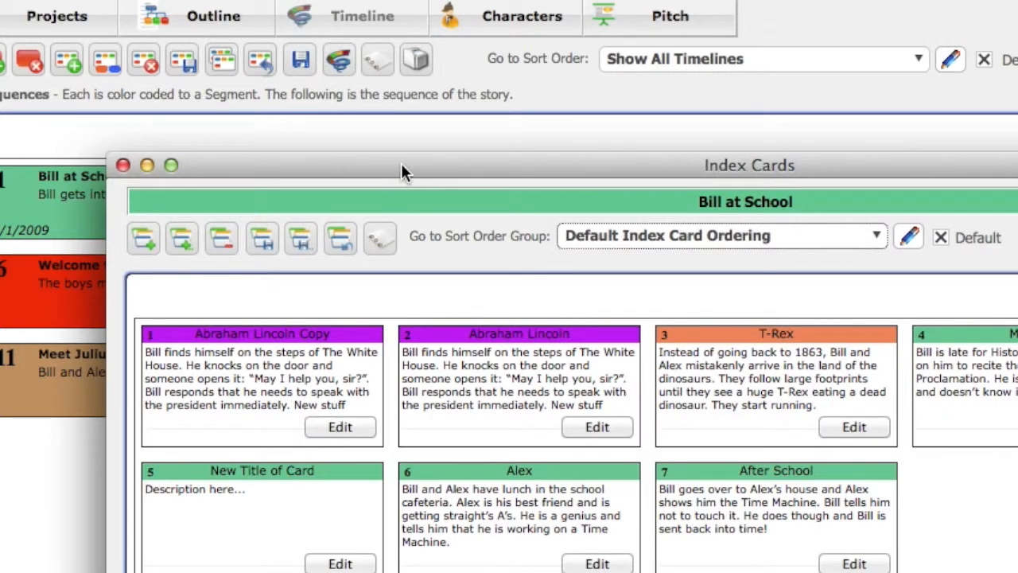
Review the Abraham Lincoln Copy card in the editor and close it.
{"action": "left_click", "coordinate": [340, 427]}
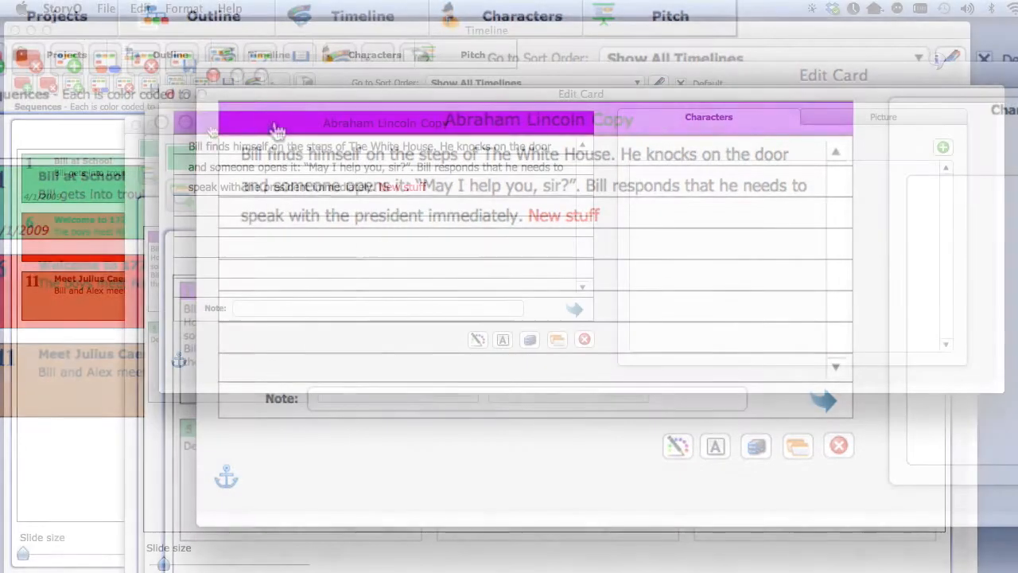
{"action": "left_click", "coordinate": [838, 446]}
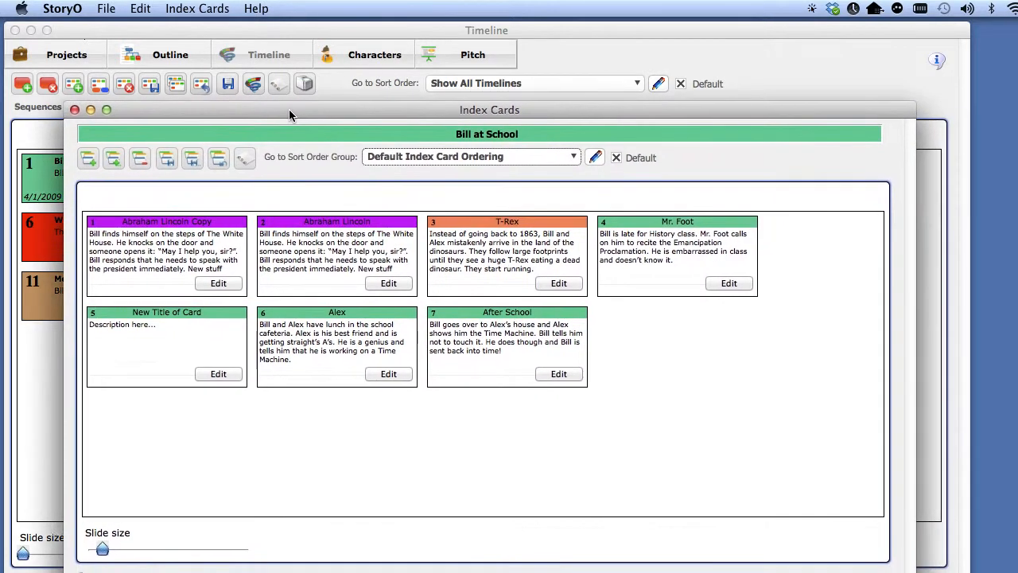
{"action": "left_click", "coordinate": [198, 9]}
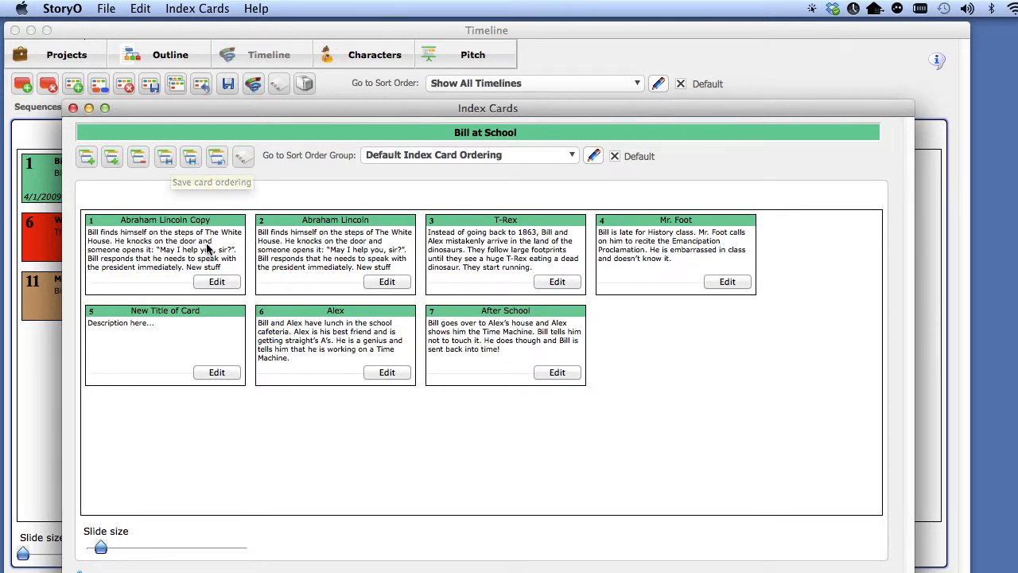
Move Abraham Lincoln Copy to another sequence and save the Bill at School card order.
{"action": "left_click", "coordinate": [217, 282]}
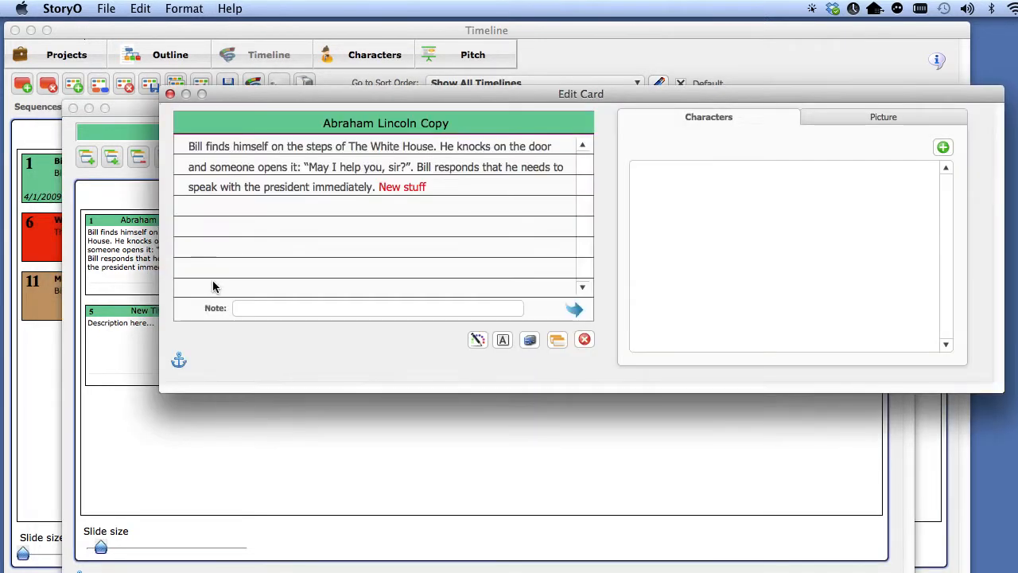
{"action": "left_click", "coordinate": [528, 341]}
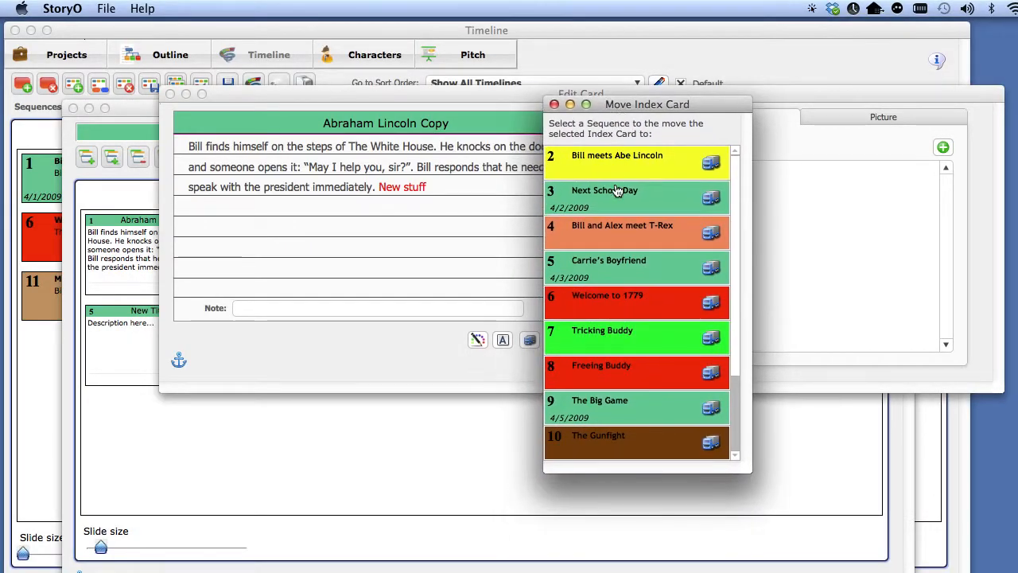
{"action": "mouse_move", "coordinate": [621, 315]}
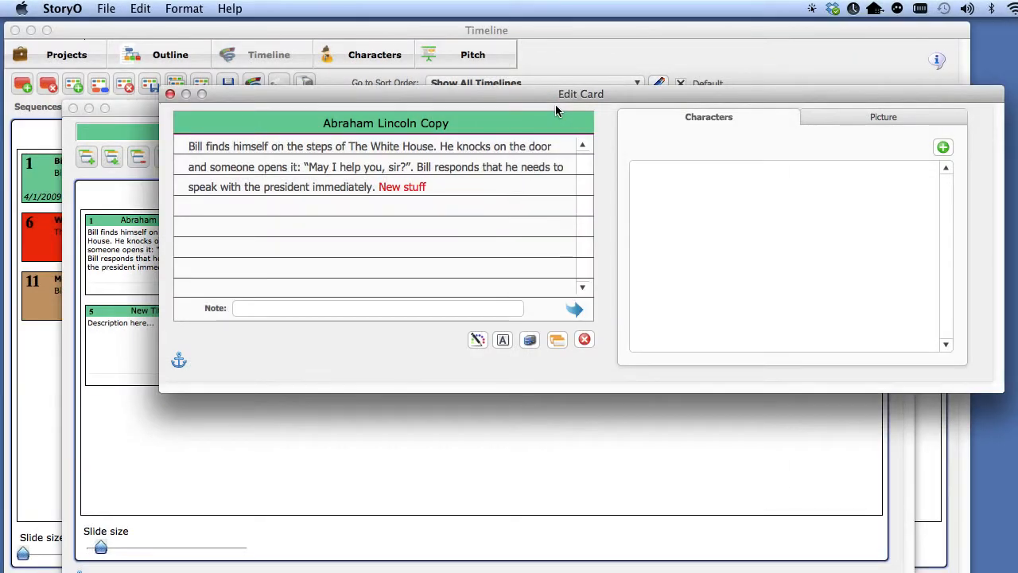
{"action": "left_click", "coordinate": [585, 340]}
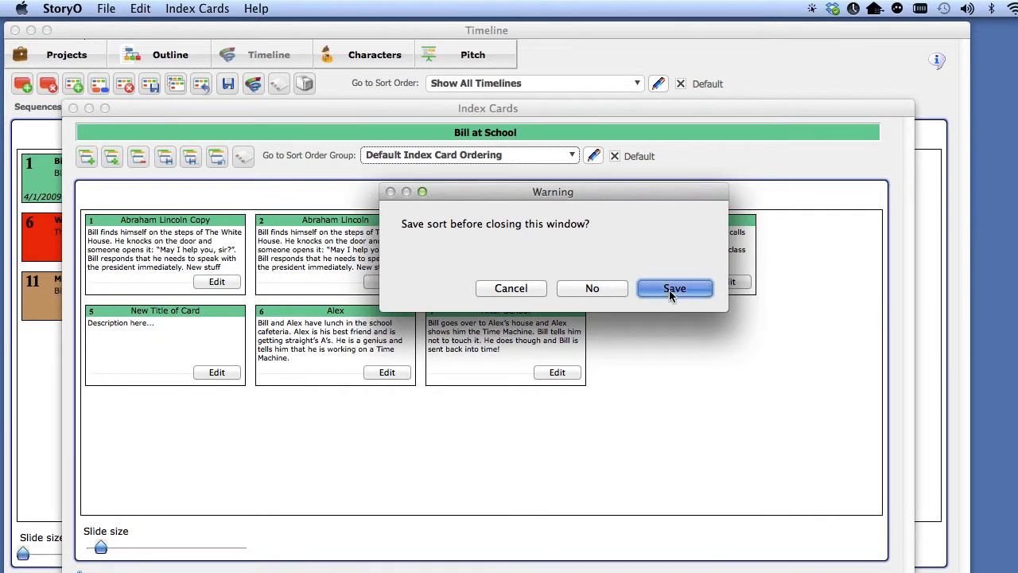
{"action": "left_click", "coordinate": [674, 287]}
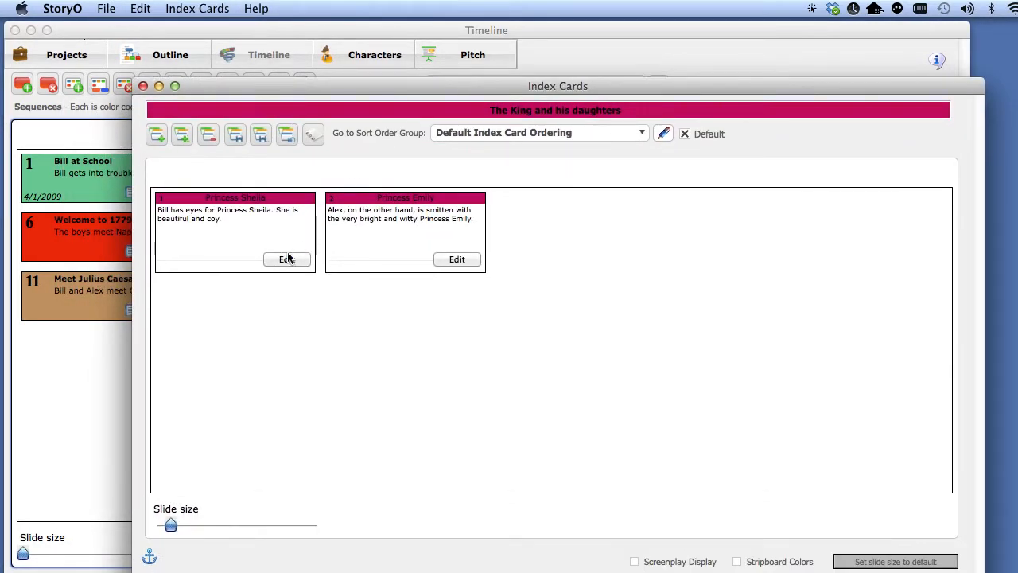
Add the belgium castle picture to Princess Sheila's card captioned 'Princess Castle'.
{"action": "left_click", "coordinate": [286, 259]}
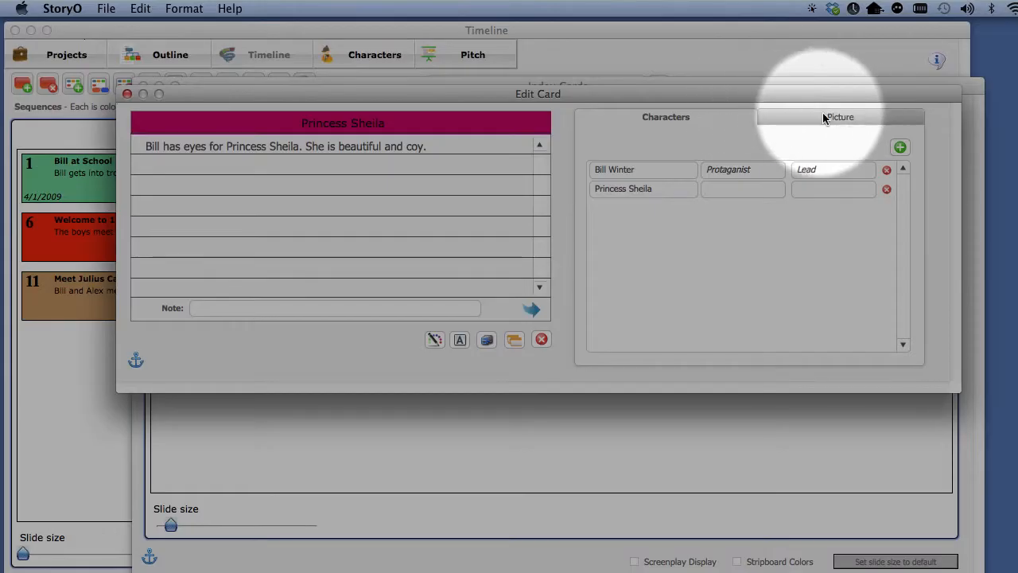
{"action": "left_click", "coordinate": [840, 118]}
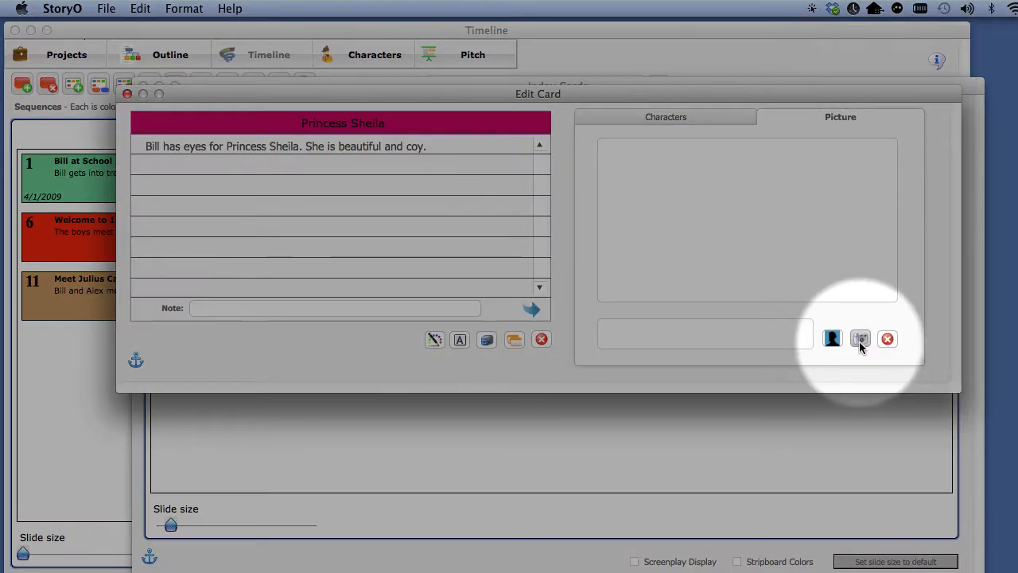
{"action": "left_click", "coordinate": [859, 338]}
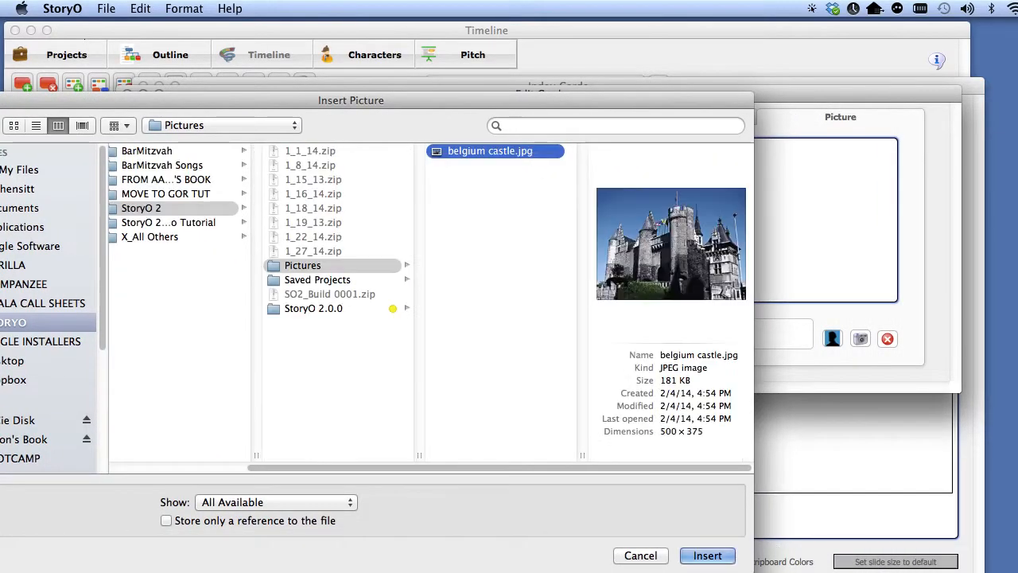
{"action": "left_click", "coordinate": [706, 555]}
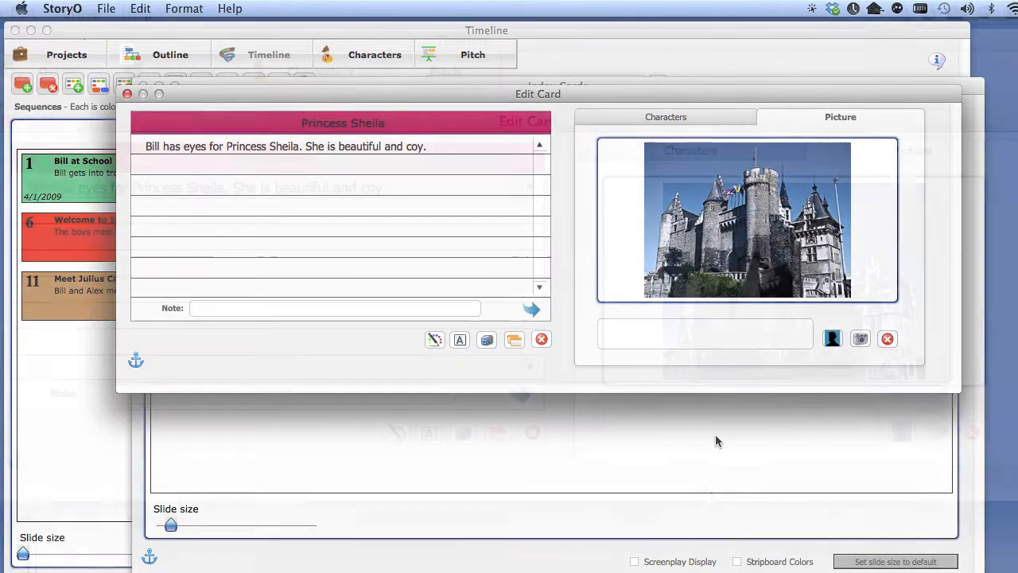
{"action": "type", "text": "Pr"}
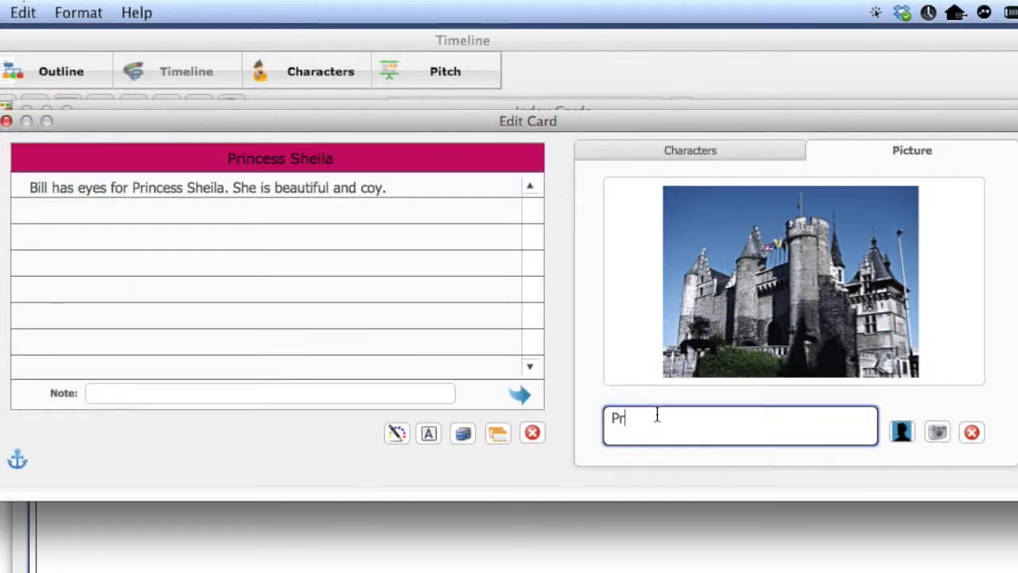
{"action": "type", "text": "incess"}
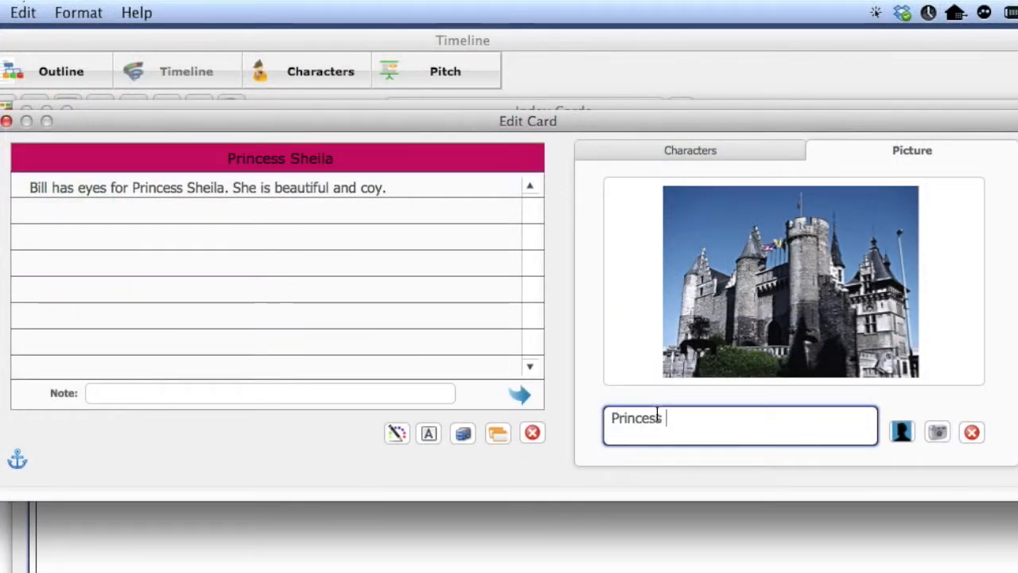
{"action": "type", "text": "Castle"}
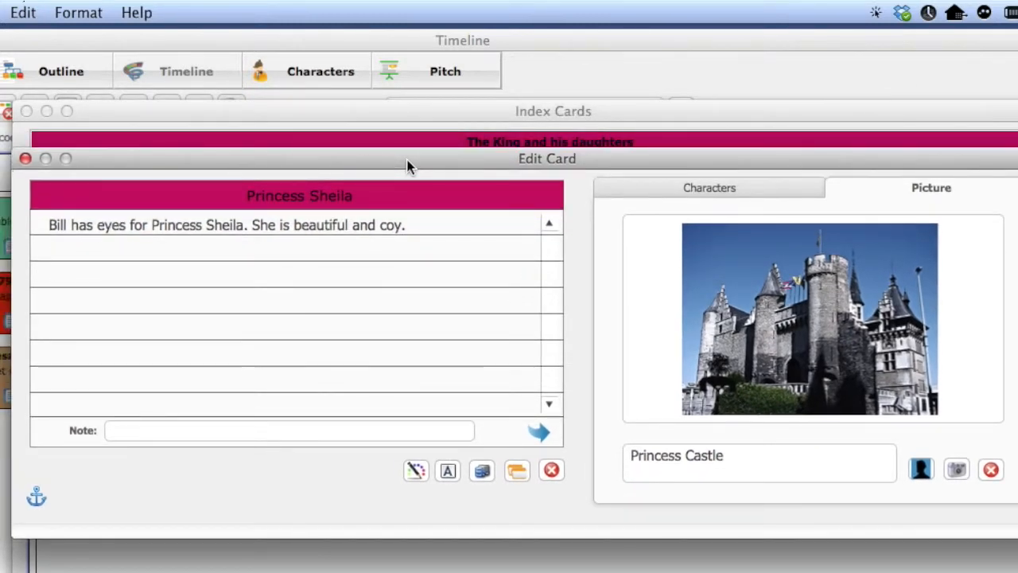
{"action": "mouse_move", "coordinate": [143, 189]}
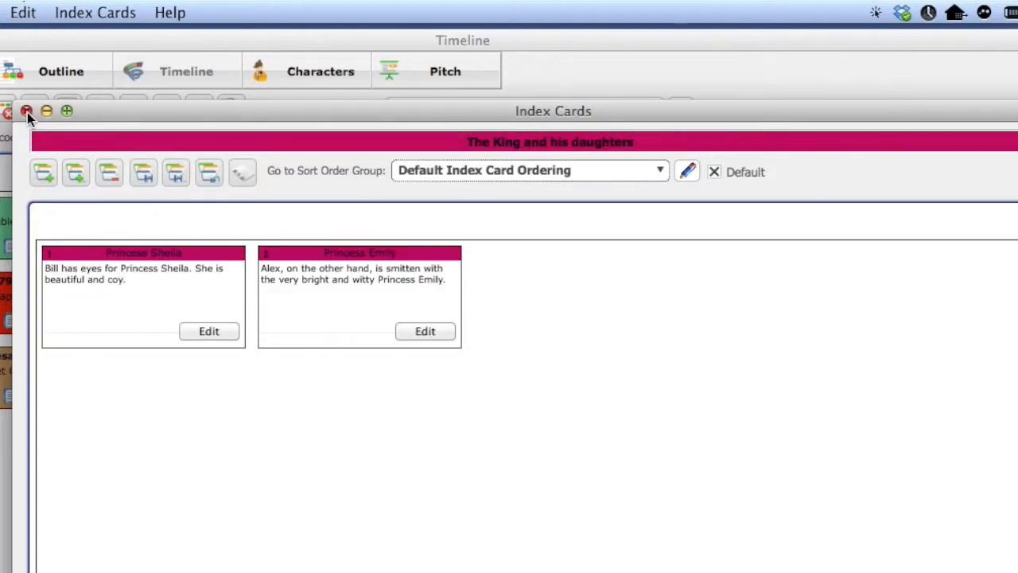
Close the index cards window, answering the save-sort prompt, to return to the timeline.
{"action": "left_click", "coordinate": [6, 112]}
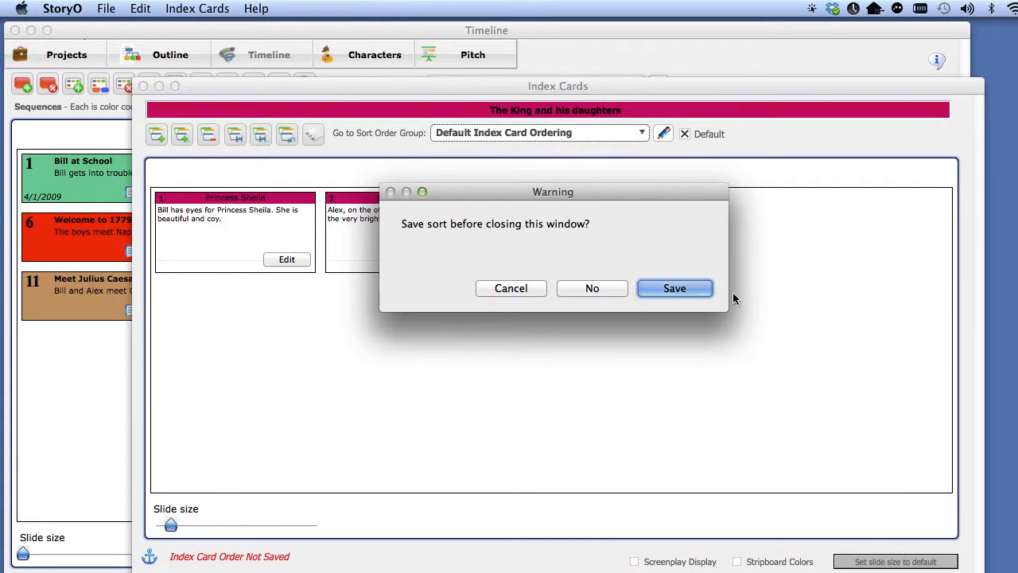
{"action": "left_click", "coordinate": [675, 288]}
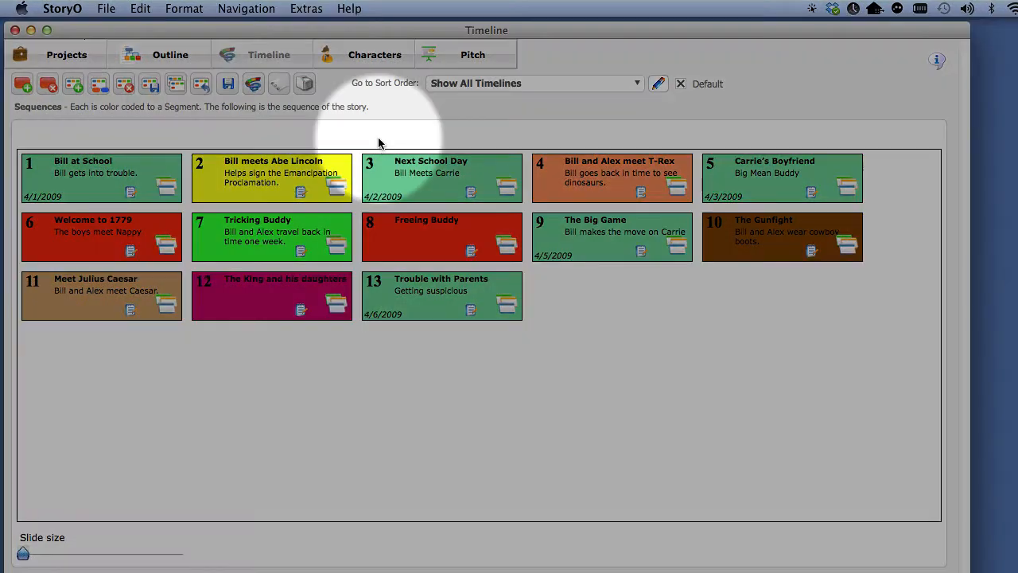
{"action": "left_click", "coordinate": [306, 83]}
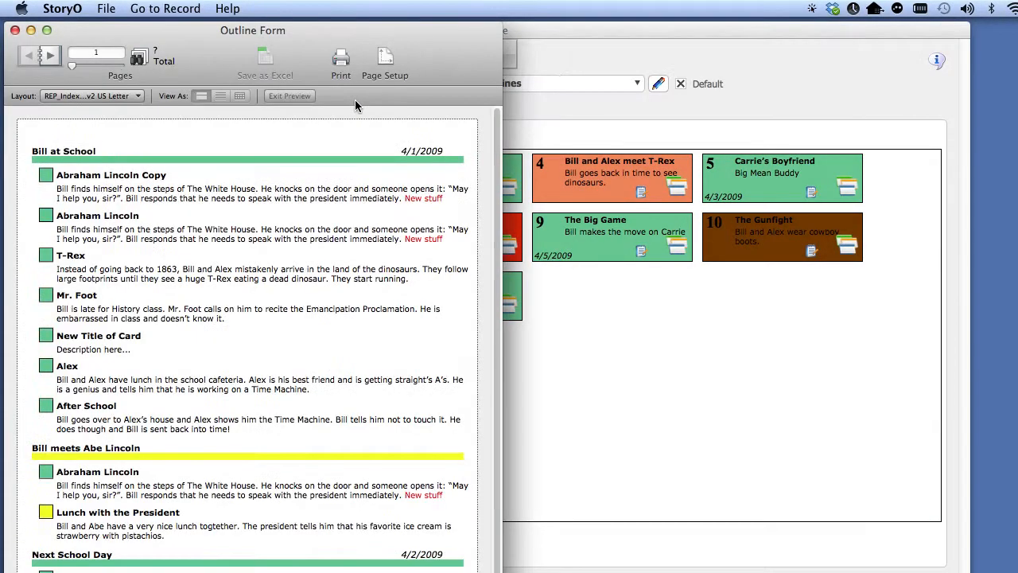
{"action": "mouse_move", "coordinate": [125, 245]}
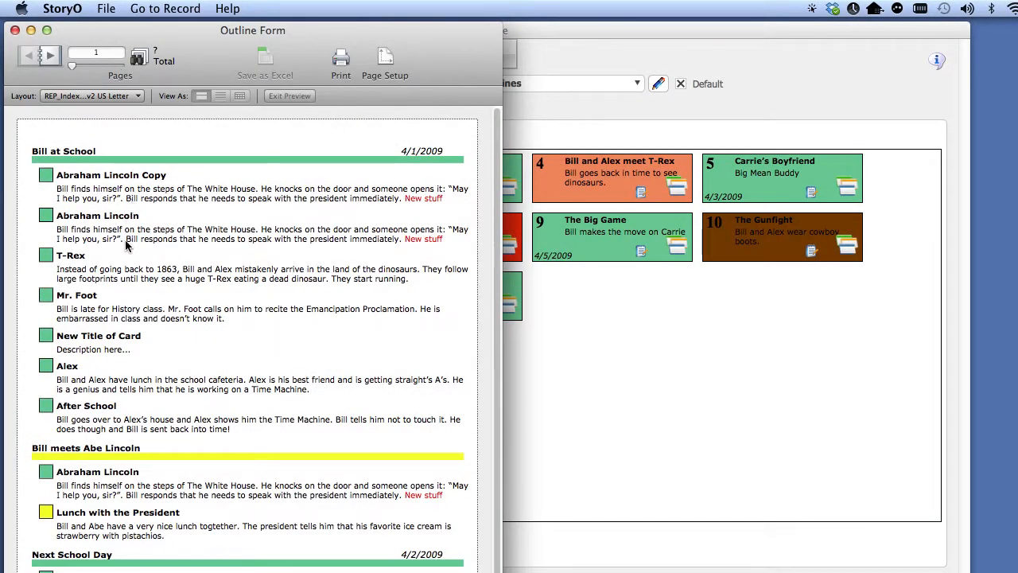
{"action": "mouse_move", "coordinate": [171, 152]}
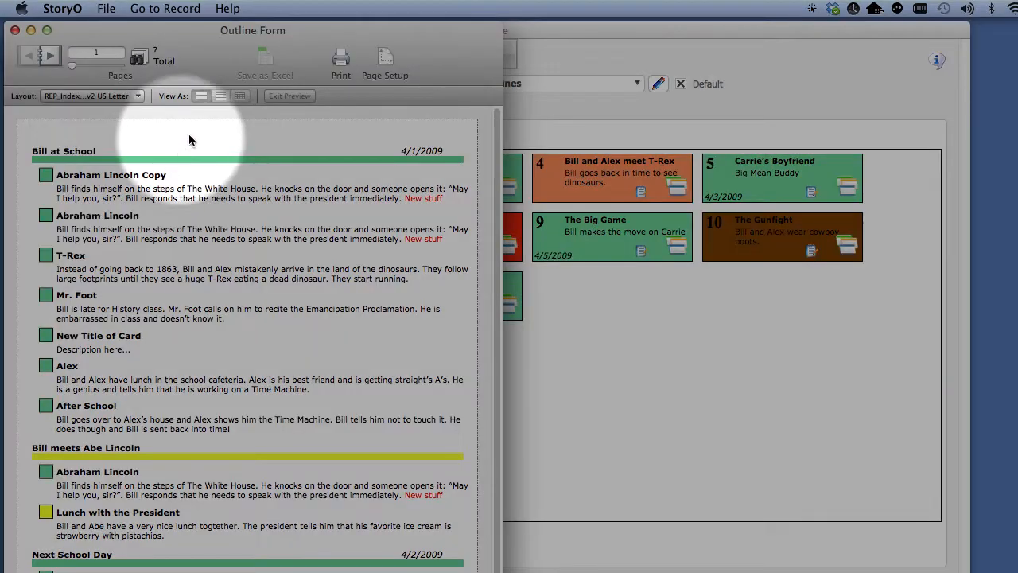
{"action": "mouse_move", "coordinate": [340, 57]}
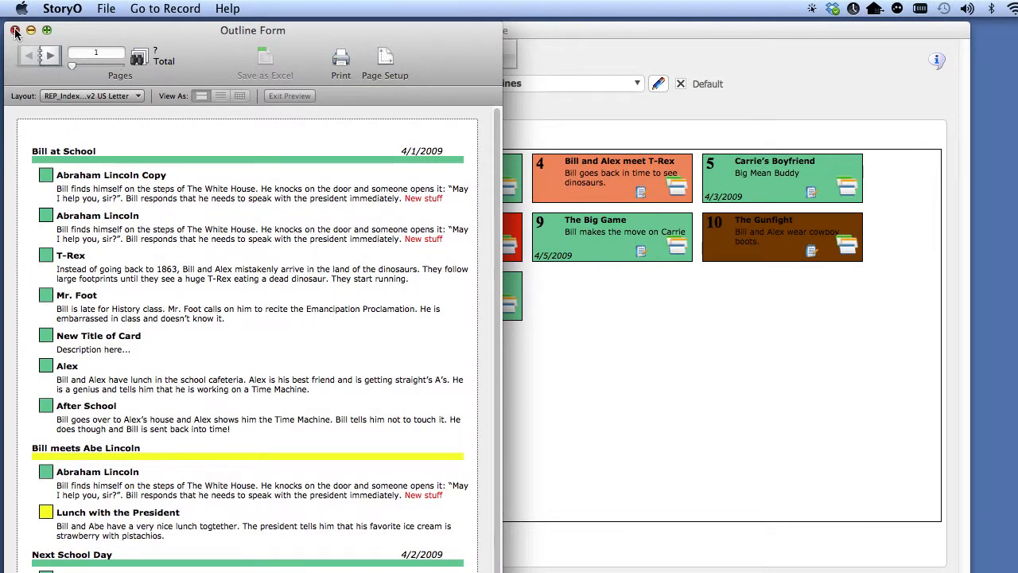
{"action": "left_click", "coordinate": [15, 30]}
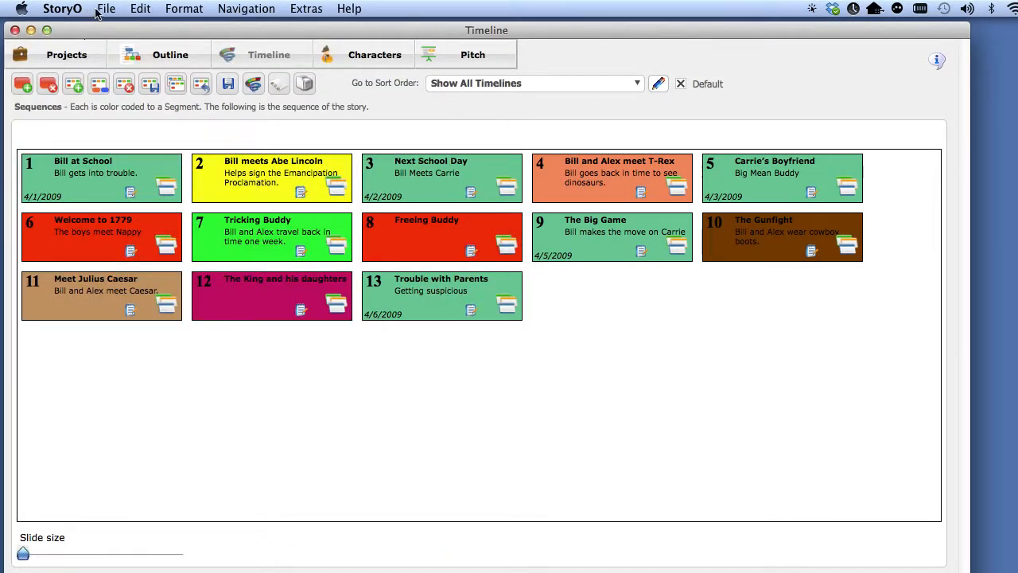
In File > Print choose the Index Cards module, US Letter page setup, and preview the report.
{"action": "left_click", "coordinate": [105, 9]}
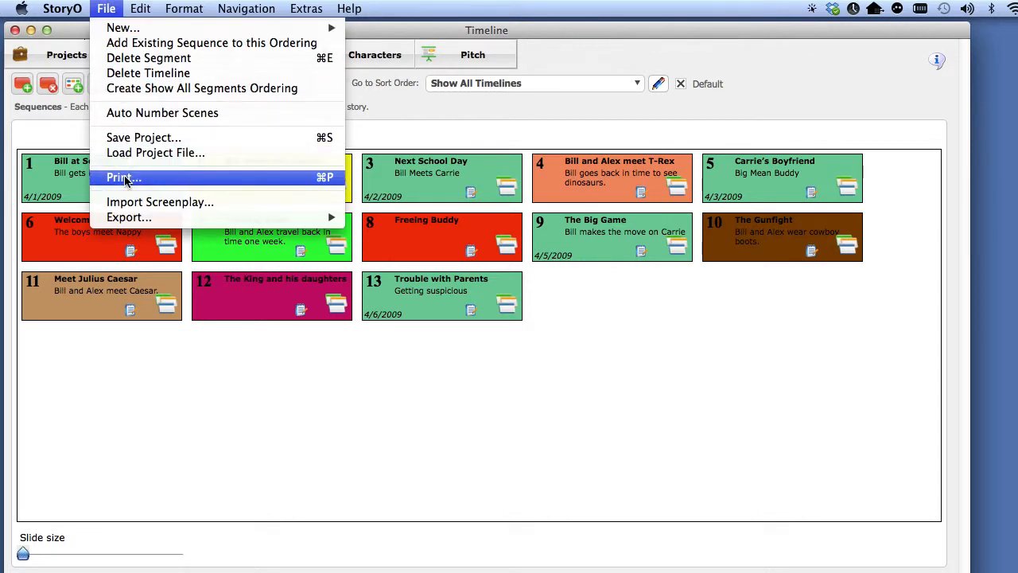
{"action": "left_click", "coordinate": [124, 178]}
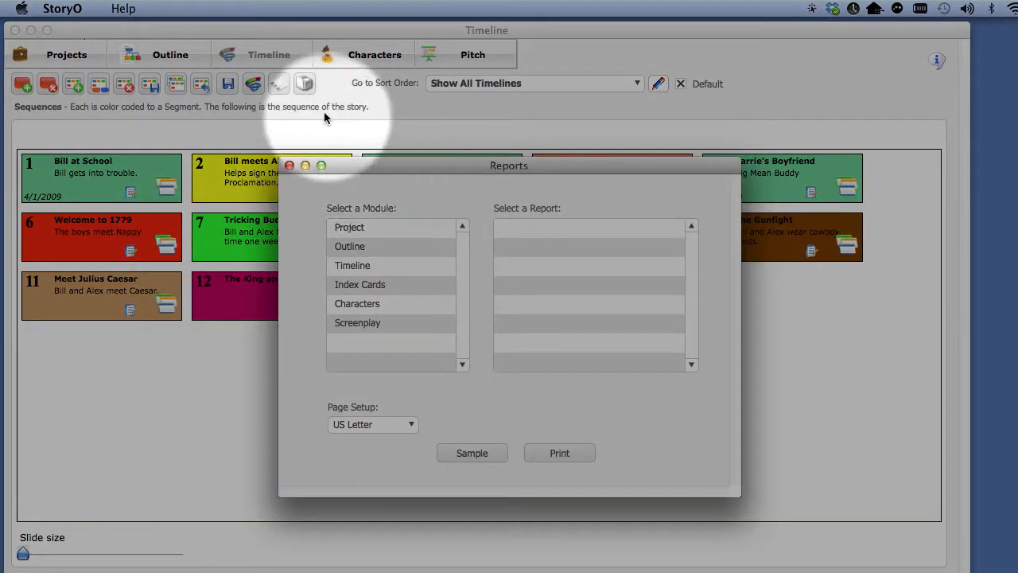
{"action": "mouse_move", "coordinate": [306, 82]}
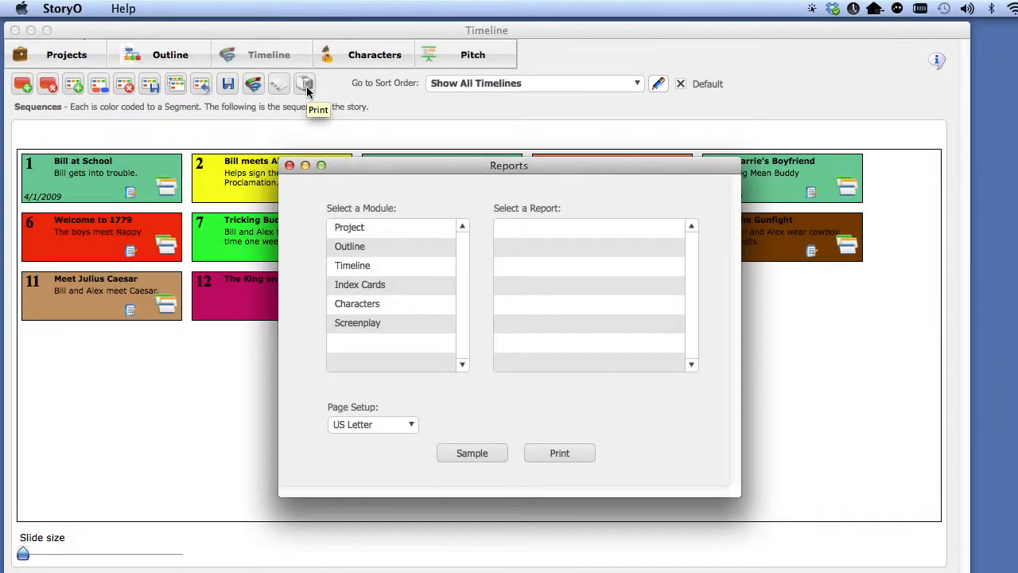
{"action": "left_click", "coordinate": [360, 283]}
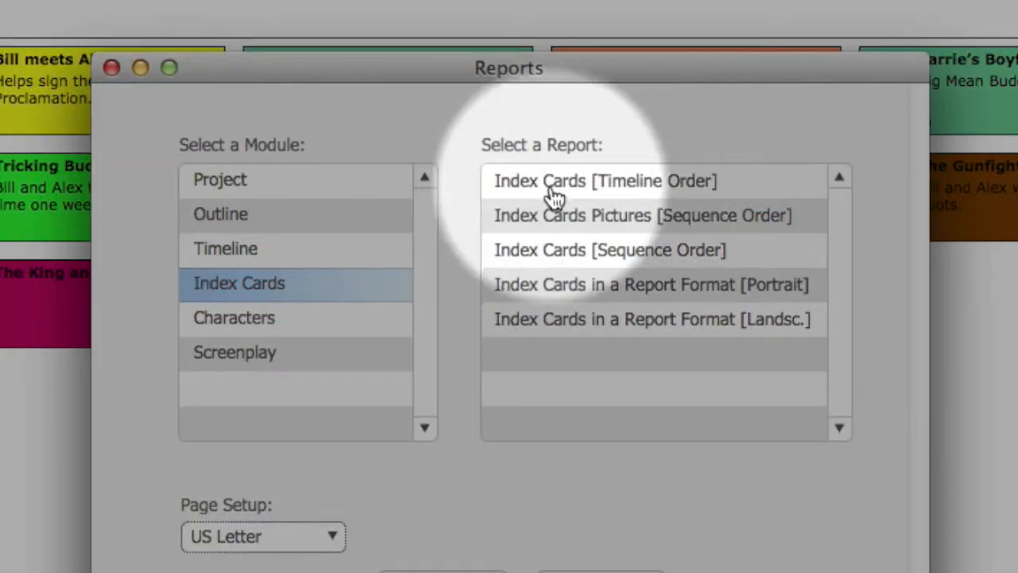
{"action": "mouse_move", "coordinate": [551, 207]}
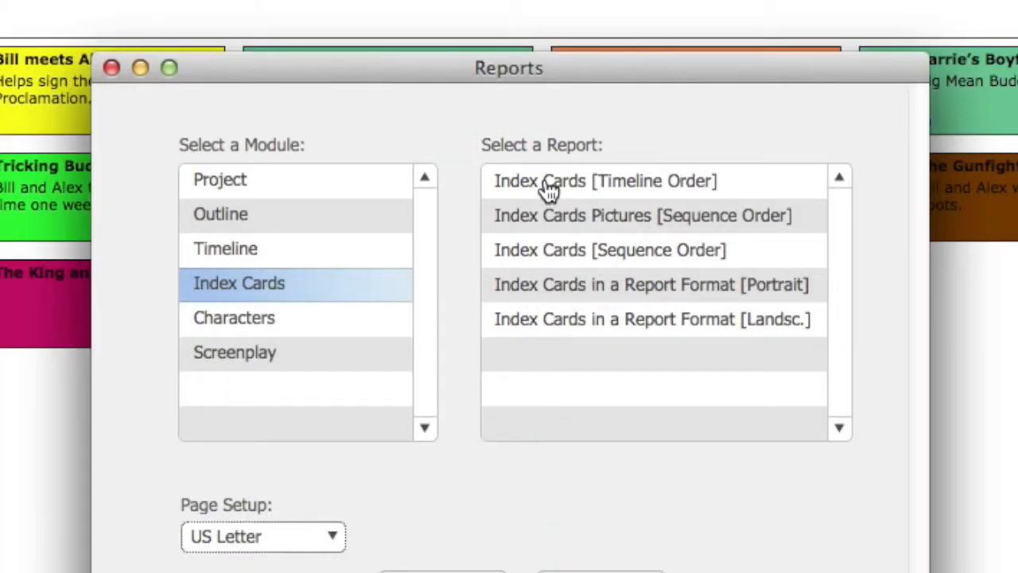
{"action": "mouse_move", "coordinate": [550, 295]}
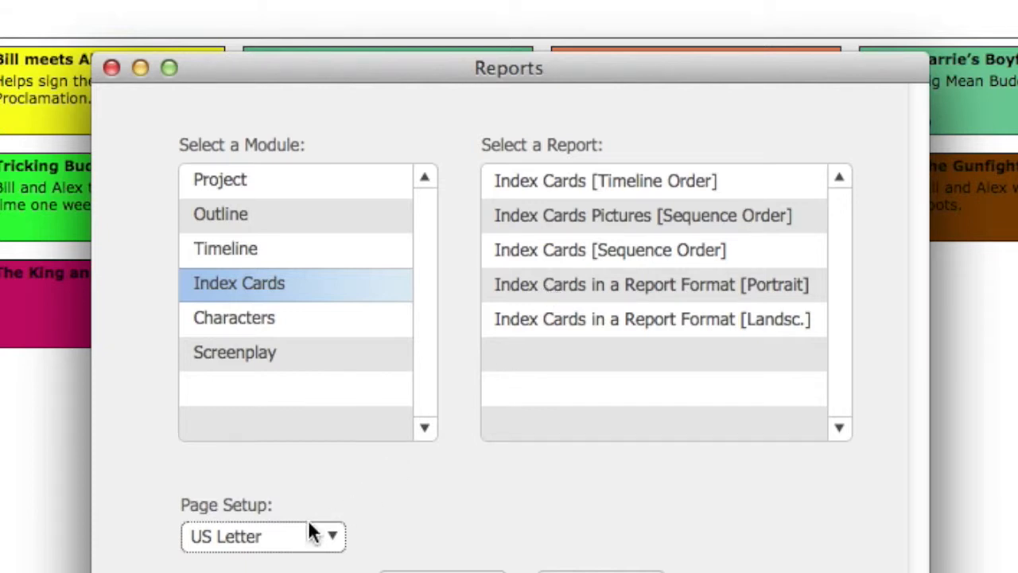
{"action": "left_click", "coordinate": [262, 535]}
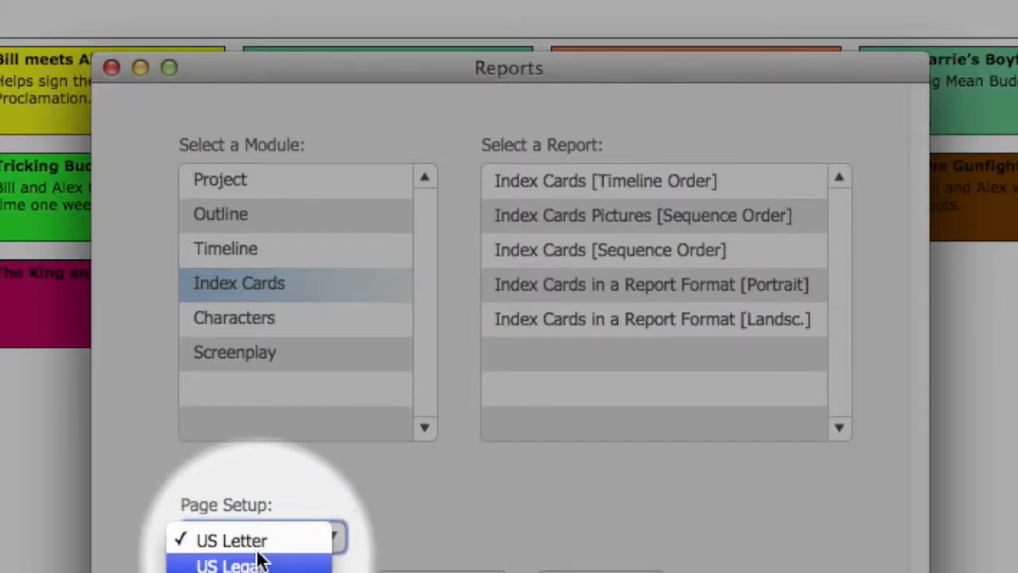
{"action": "left_click", "coordinate": [231, 541]}
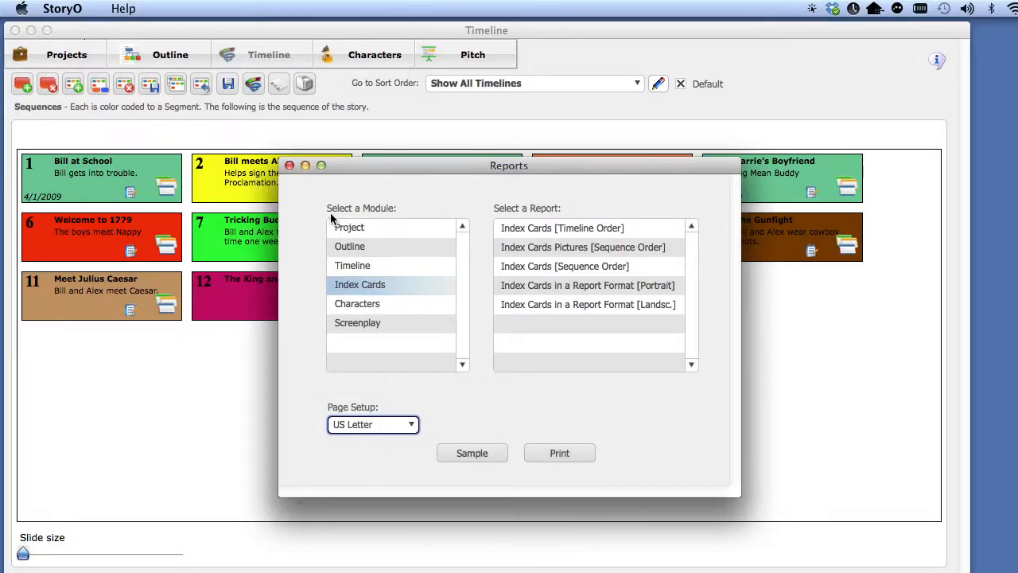
{"action": "left_click", "coordinate": [471, 452]}
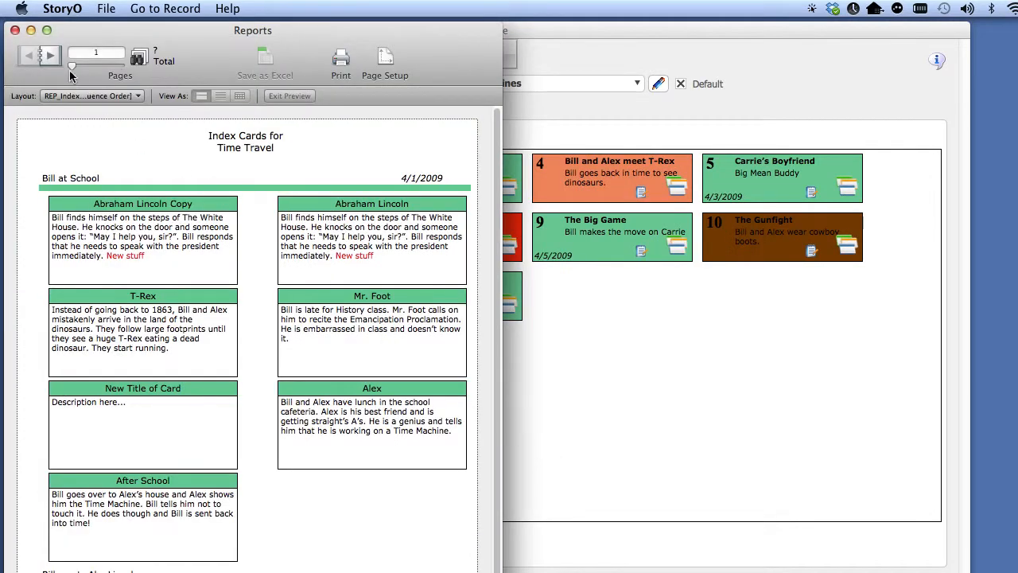
Page to the next sheet of the Index Cards preview and close it back to the timeline.
{"action": "left_click", "coordinate": [51, 54]}
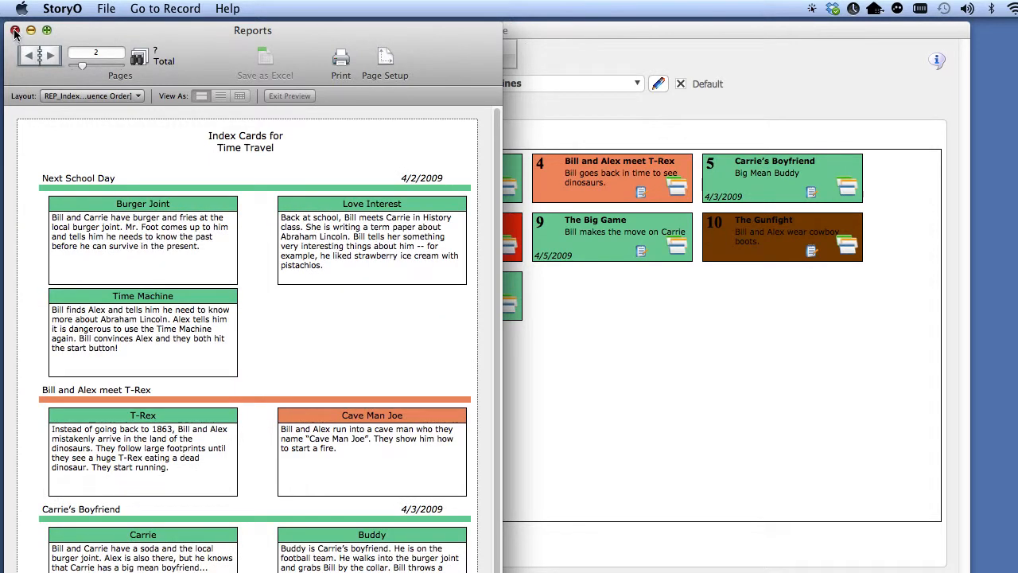
{"action": "left_click", "coordinate": [14, 31]}
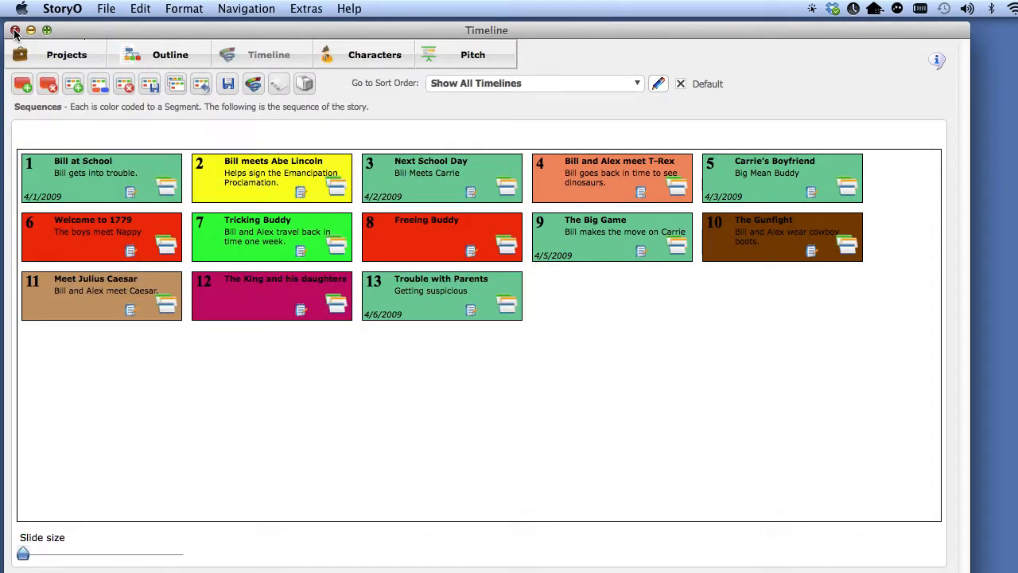
{"action": "left_click", "coordinate": [305, 82]}
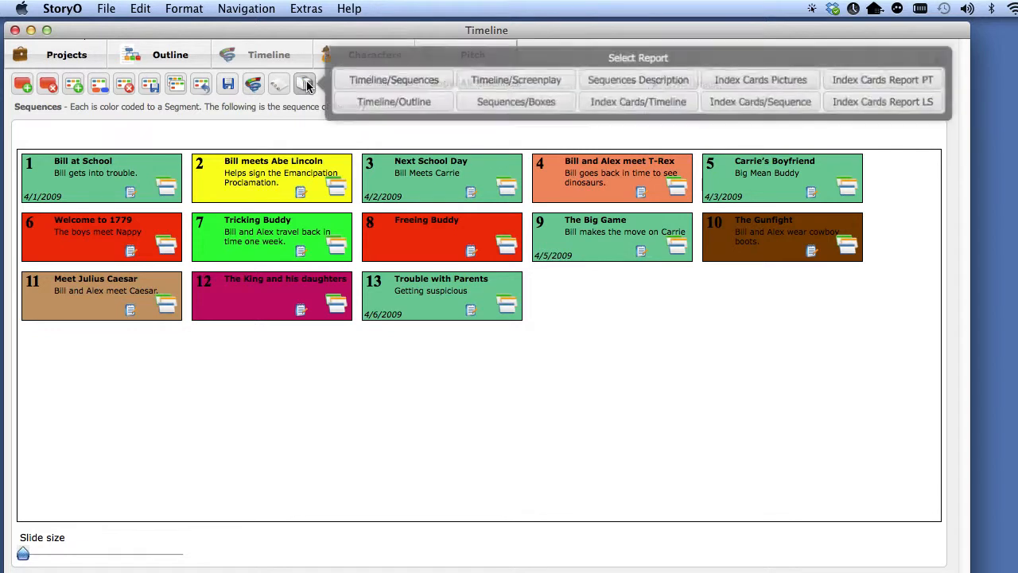
{"action": "left_click", "coordinate": [395, 101]}
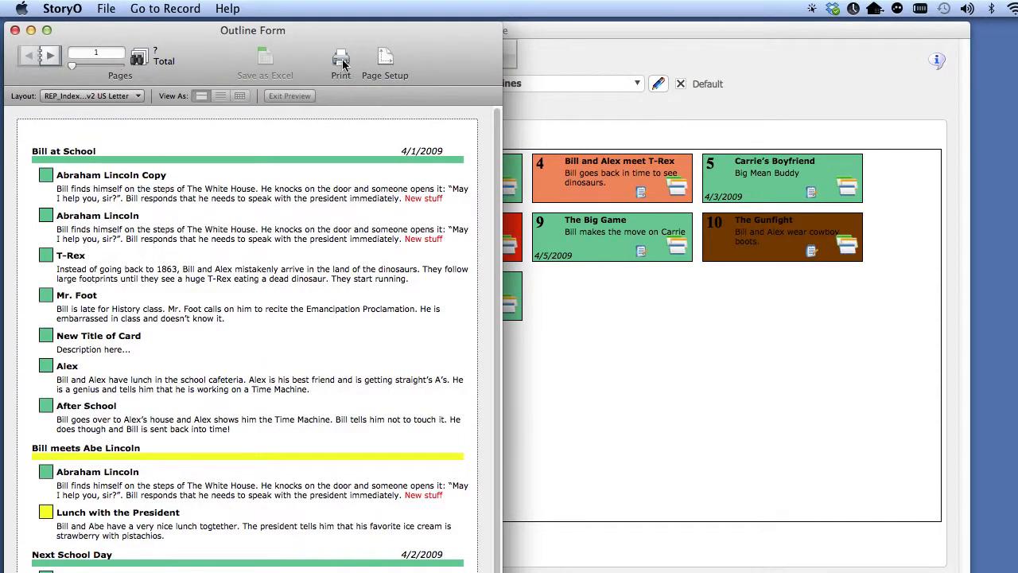
{"action": "left_click", "coordinate": [341, 61]}
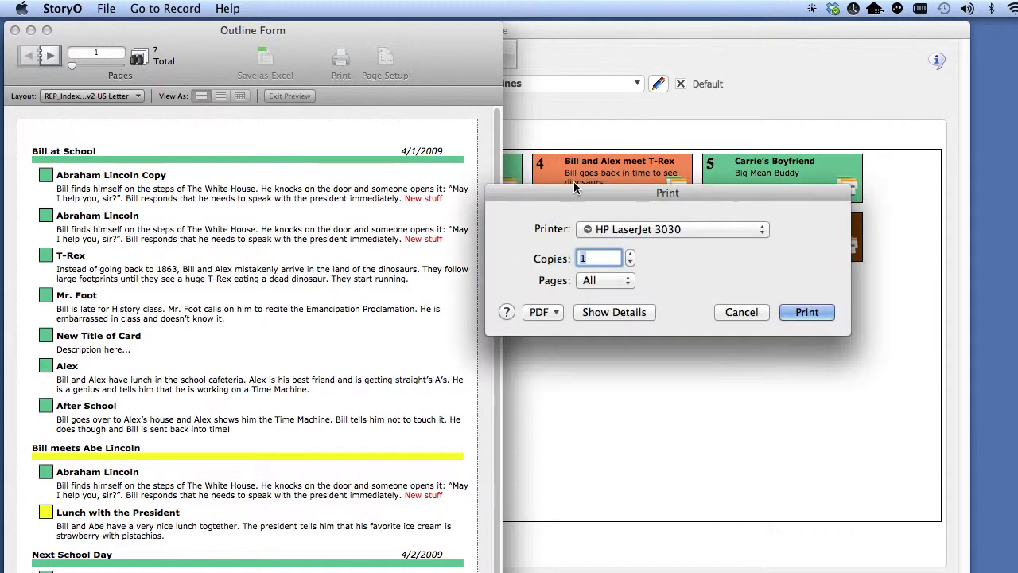
{"action": "left_click", "coordinate": [544, 312]}
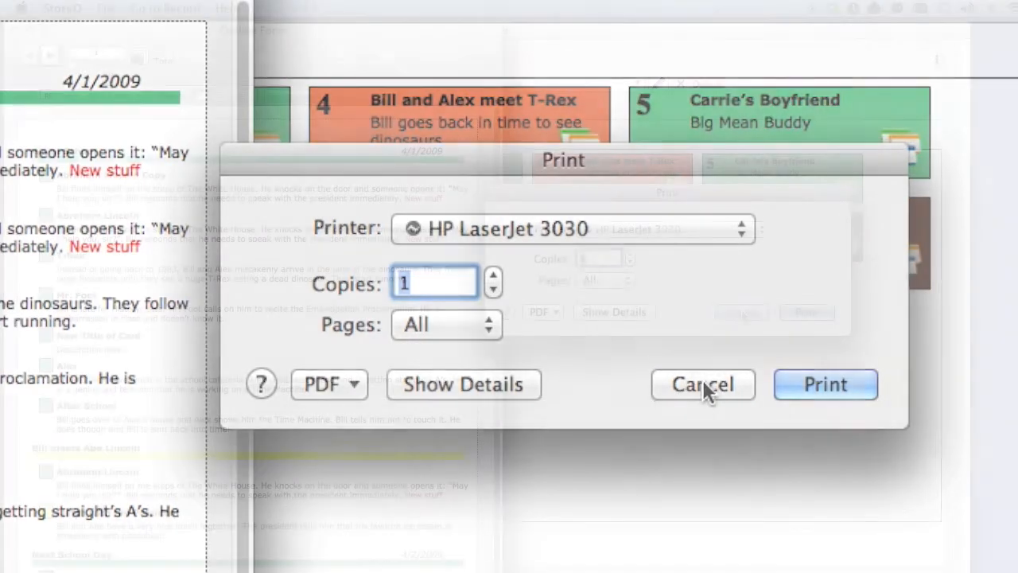
{"action": "left_click", "coordinate": [703, 384]}
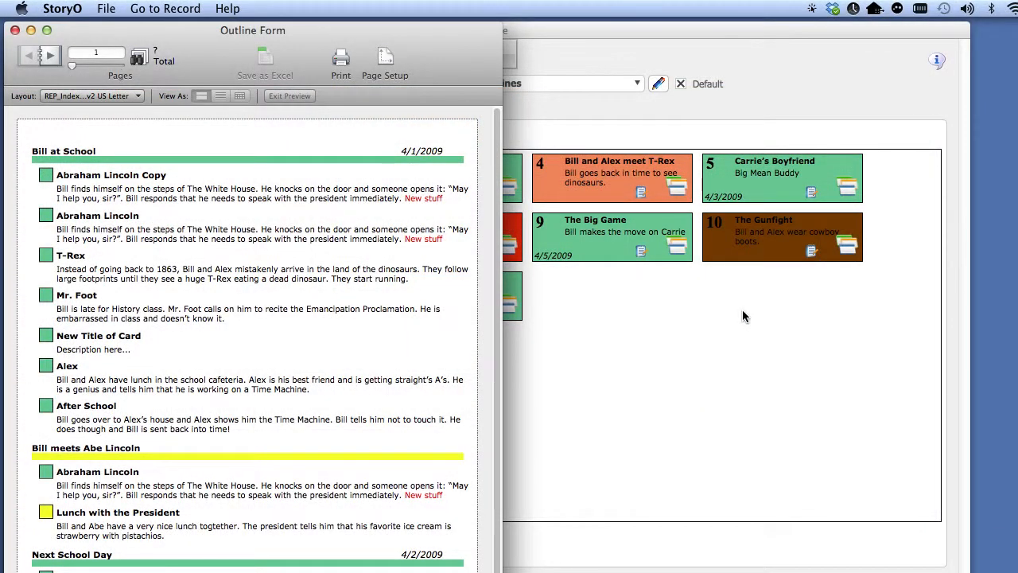
{"action": "mouse_move", "coordinate": [109, 127]}
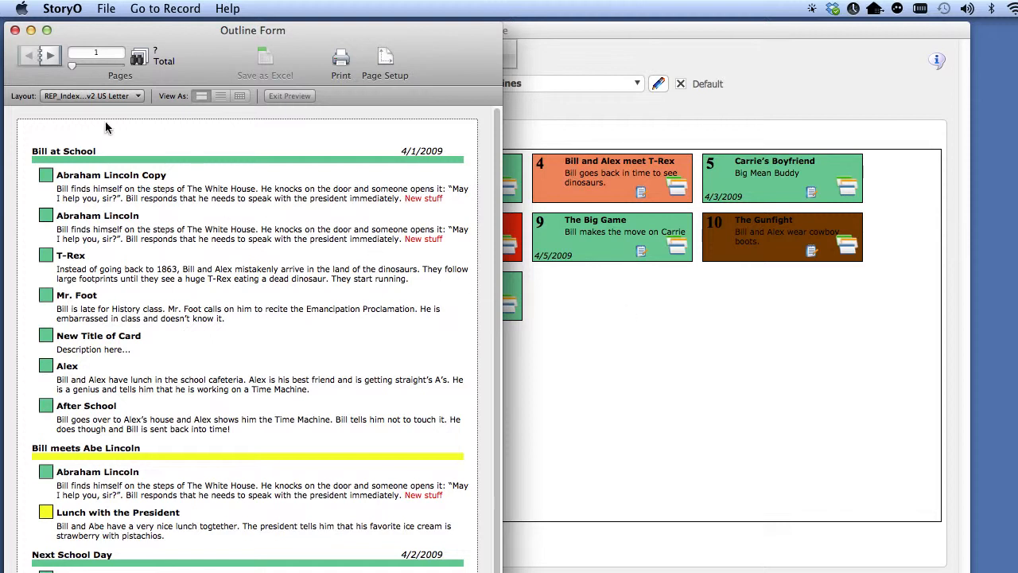
{"action": "left_click", "coordinate": [15, 30]}
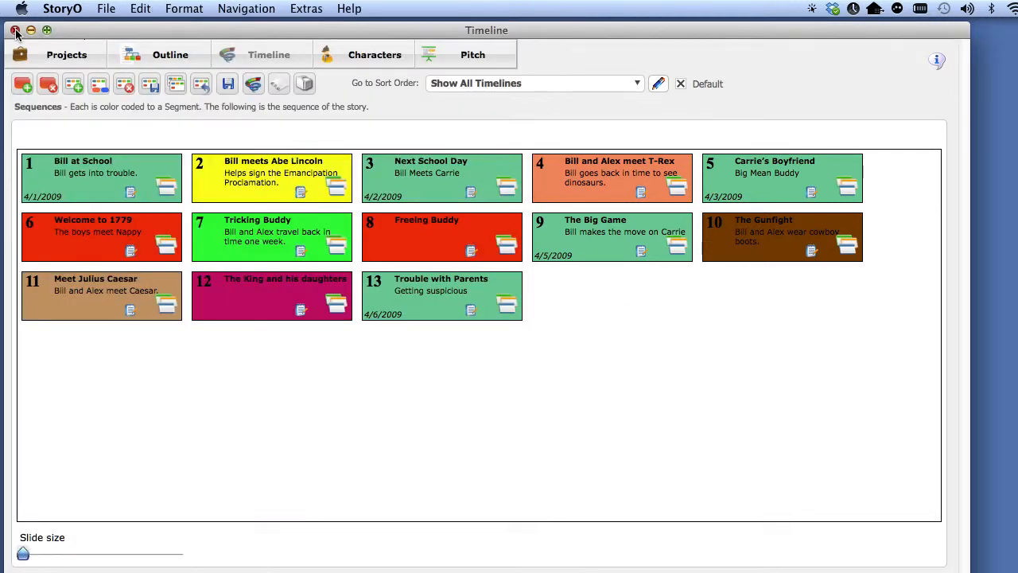
{"action": "mouse_move", "coordinate": [26, 42]}
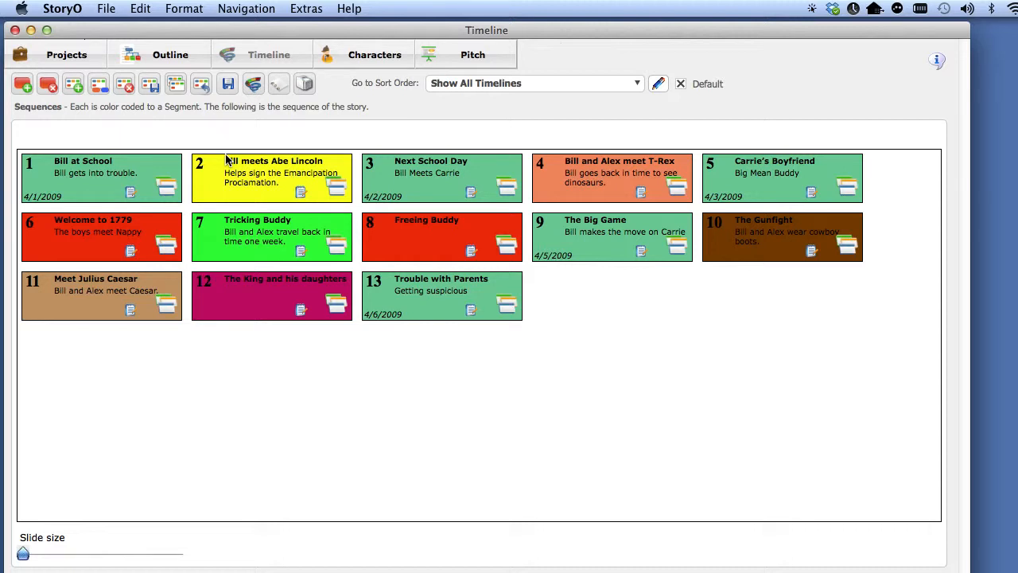
{"action": "mouse_move", "coordinate": [210, 152]}
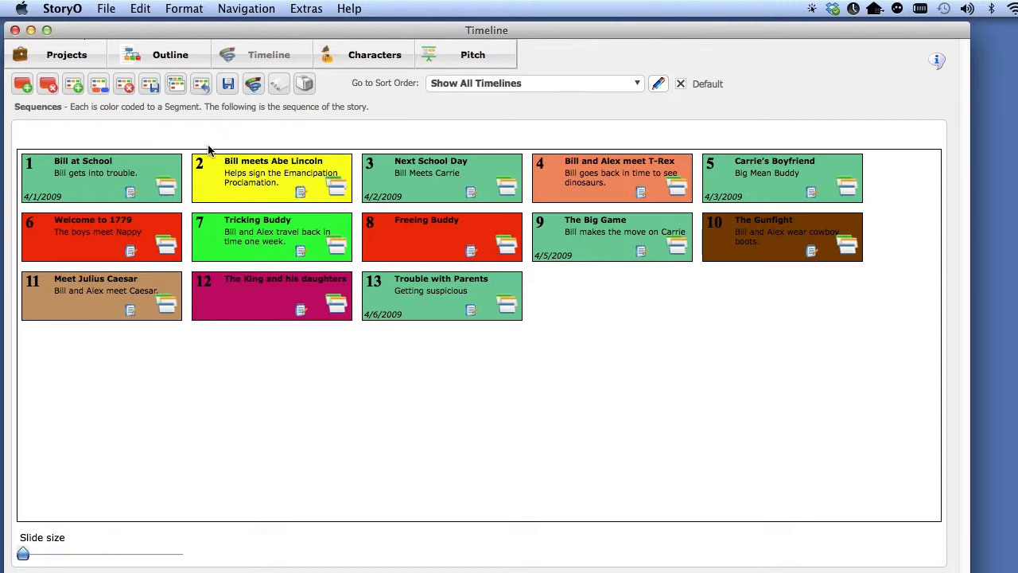